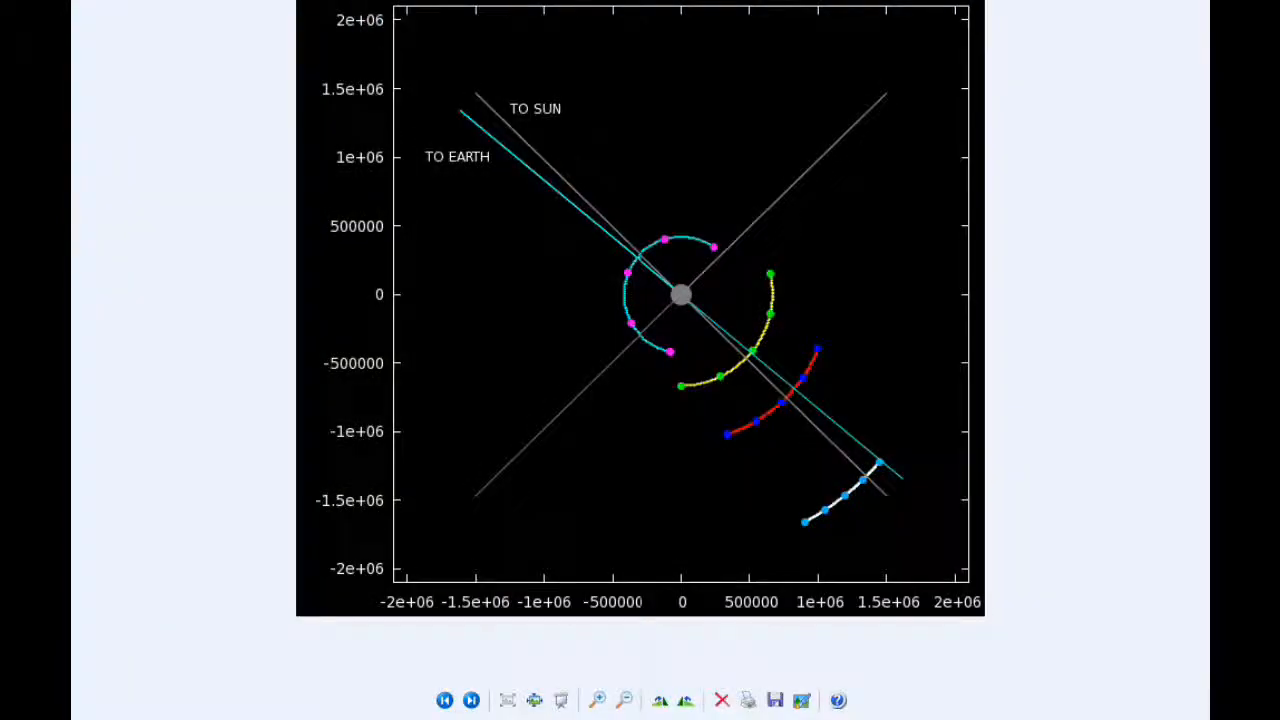
mouse_move(540, 292)
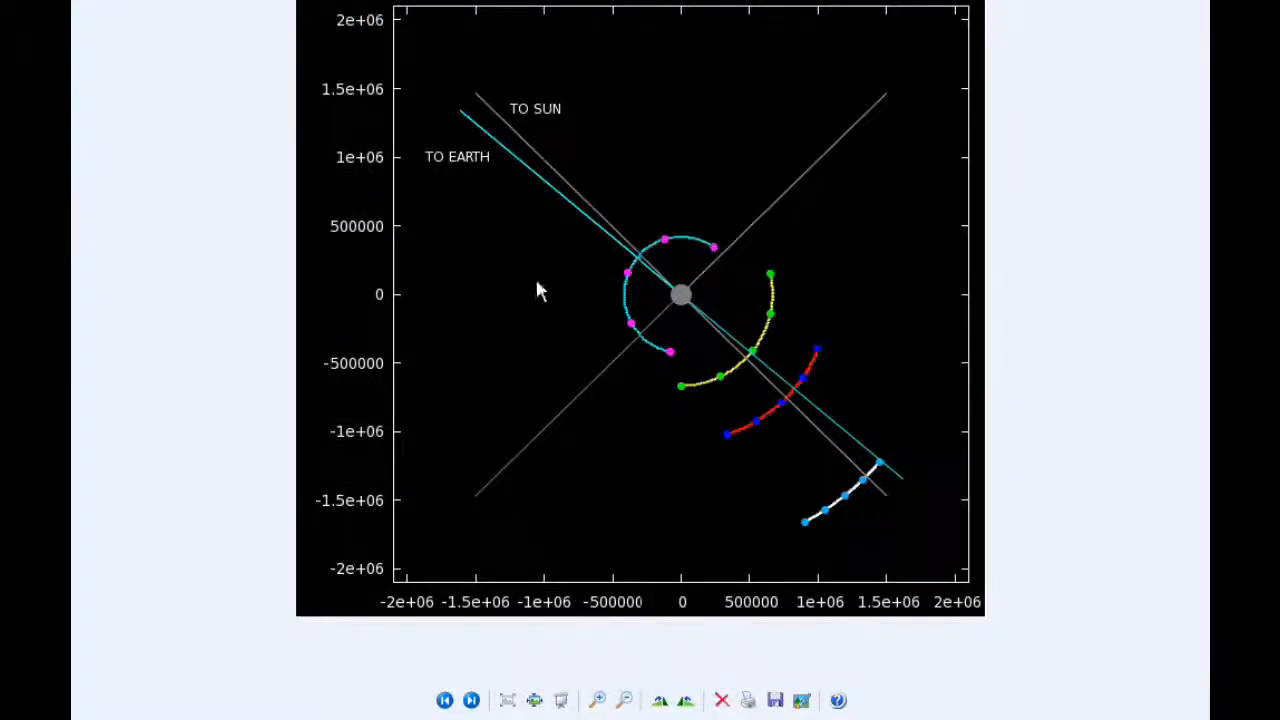
mouse_move(656, 250)
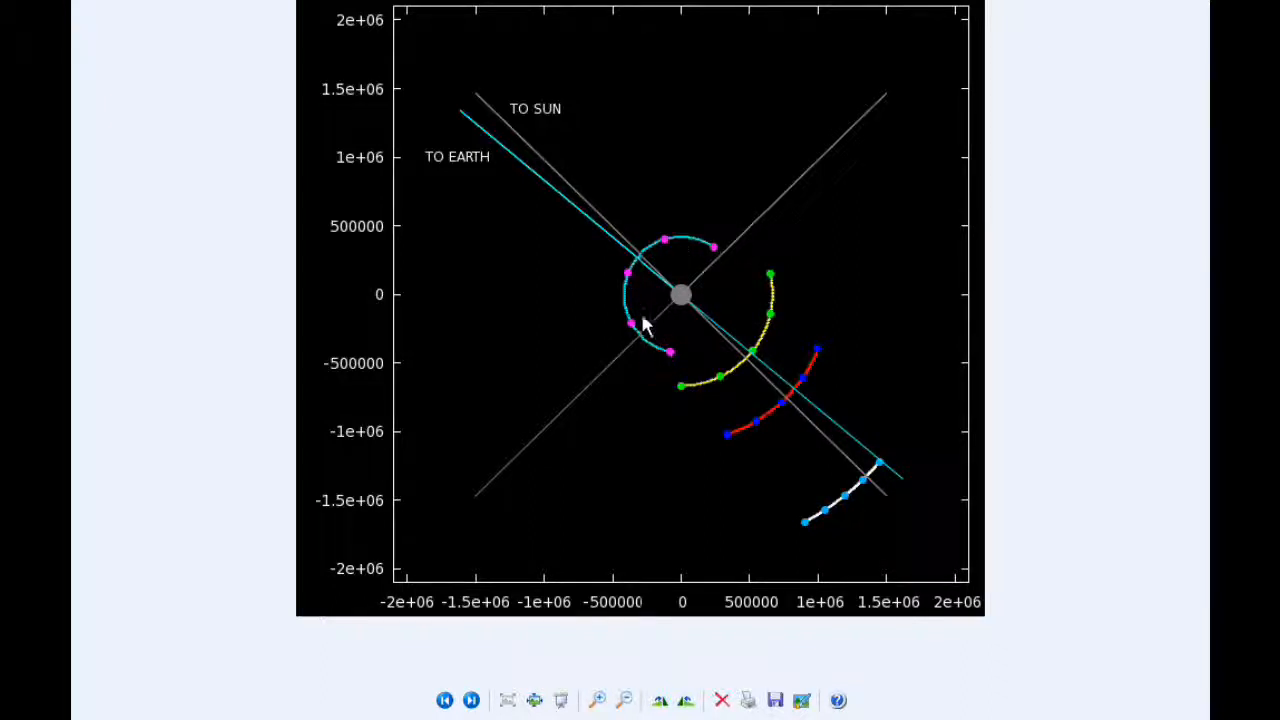
mouse_move(684, 380)
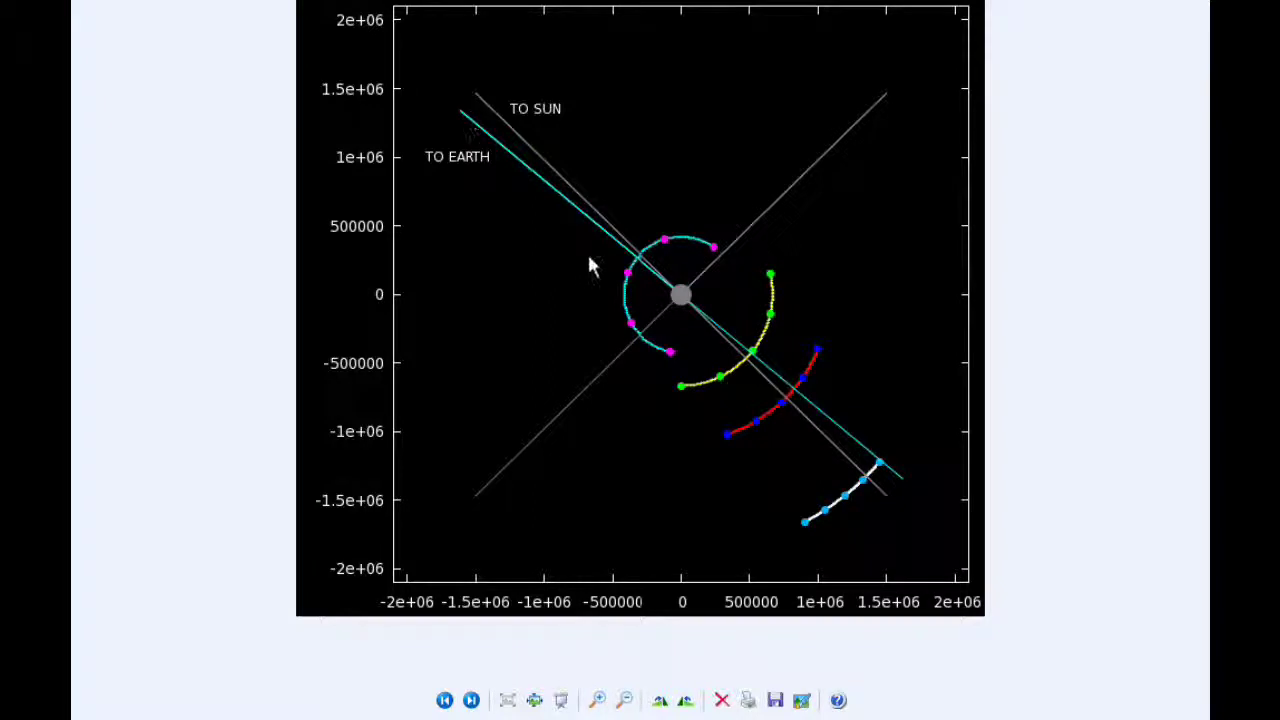
mouse_move(484, 136)
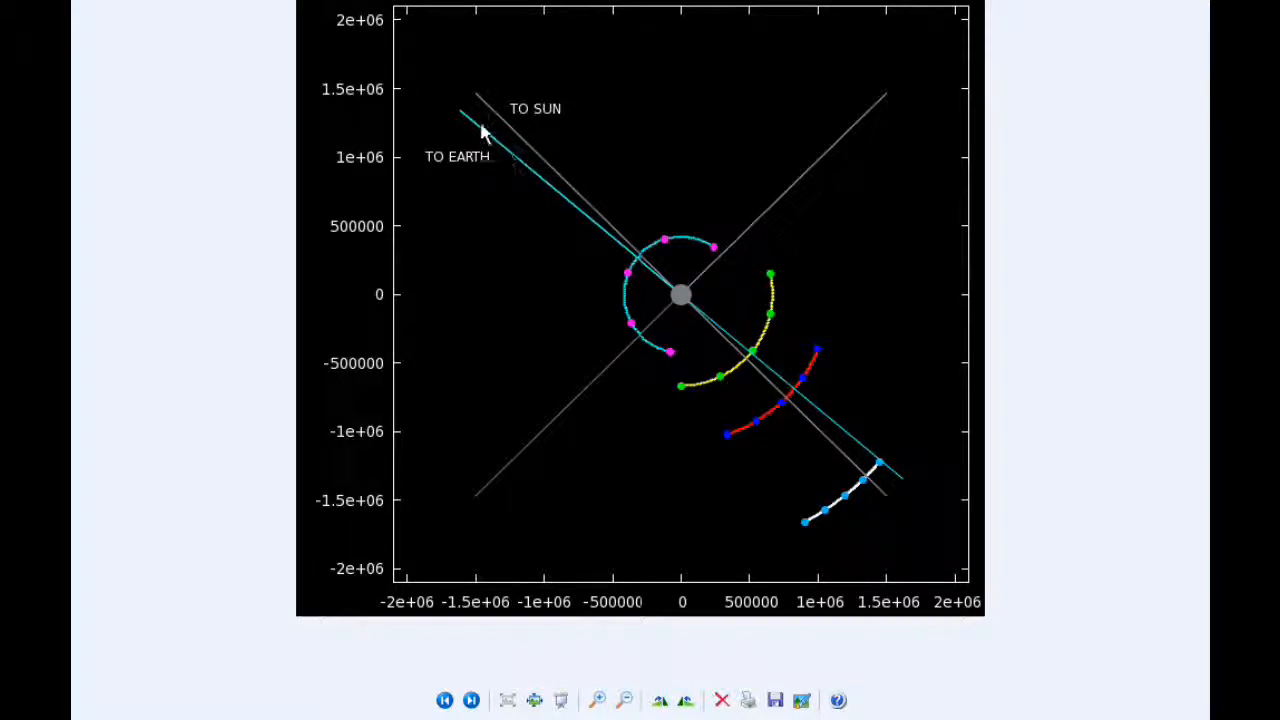
mouse_move(488, 108)
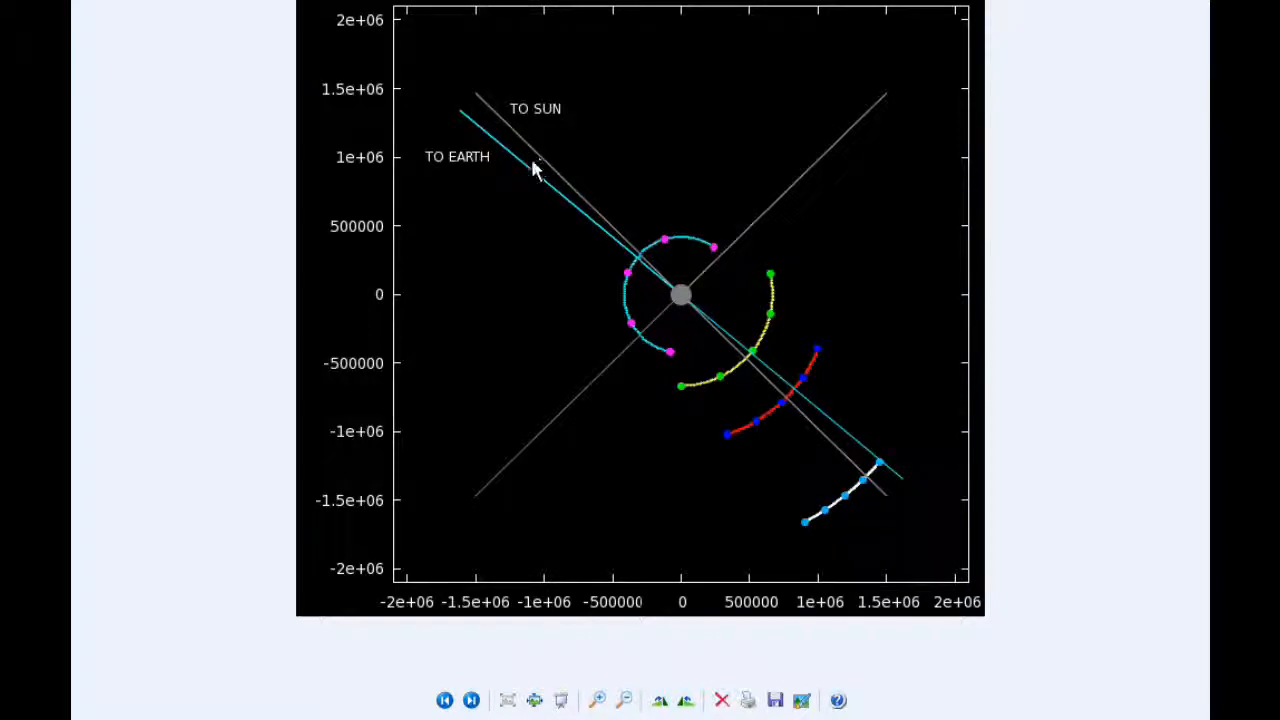
mouse_move(516, 228)
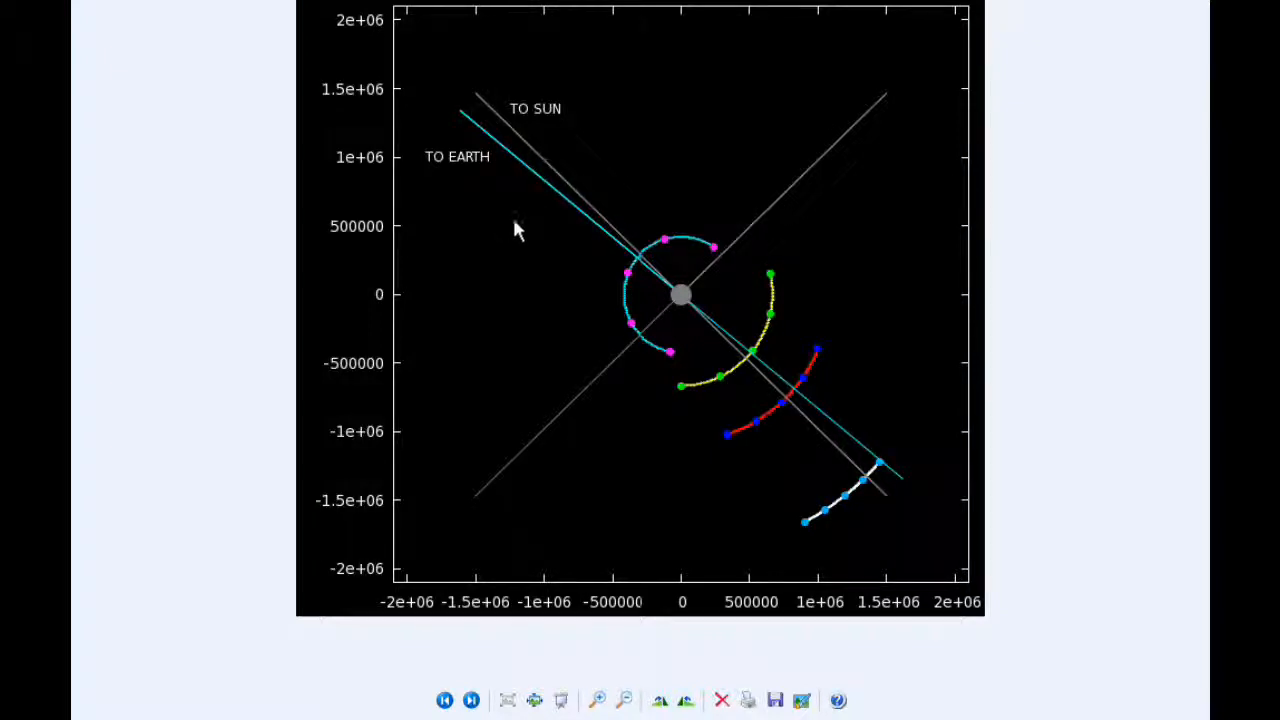
mouse_move(664, 248)
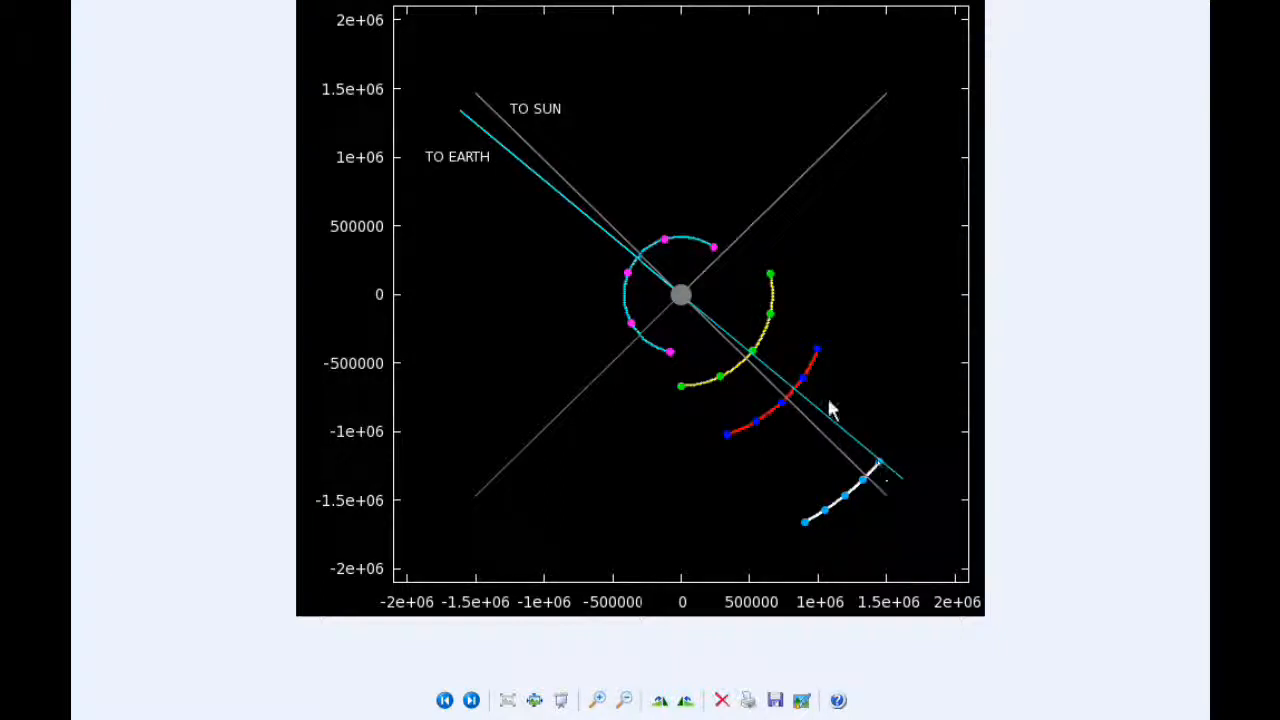
mouse_move(716, 256)
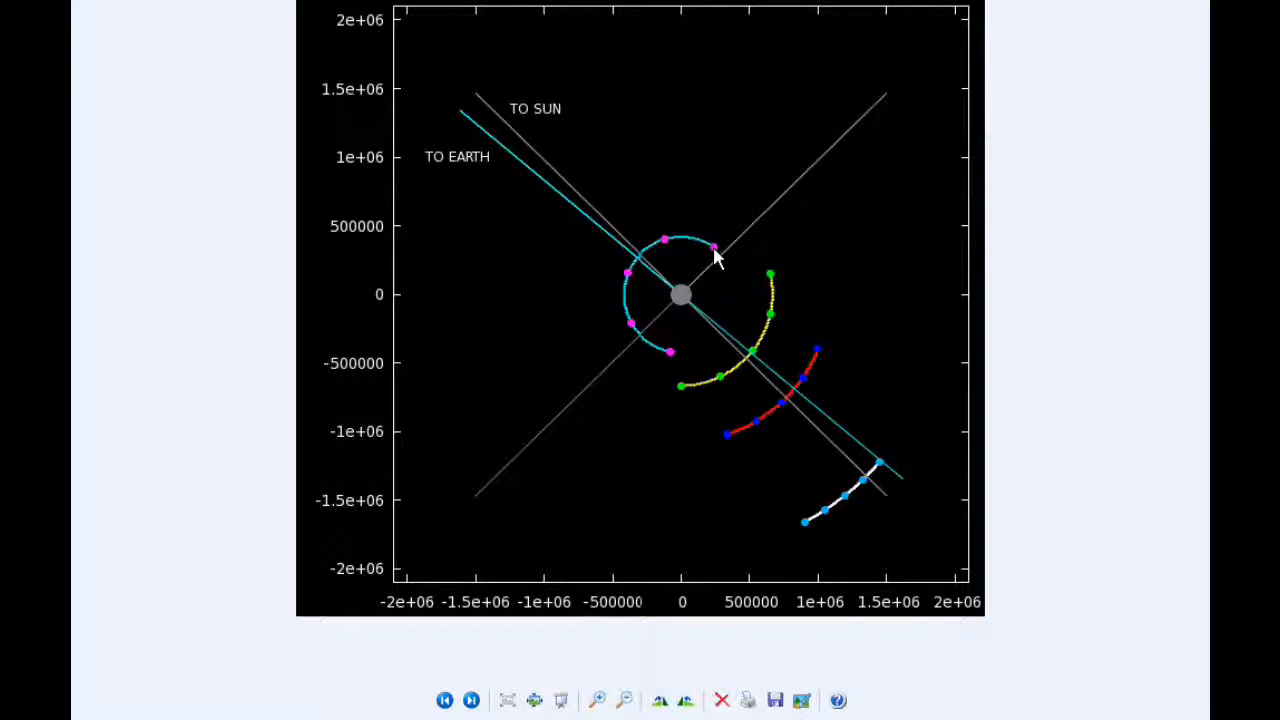
mouse_move(712, 252)
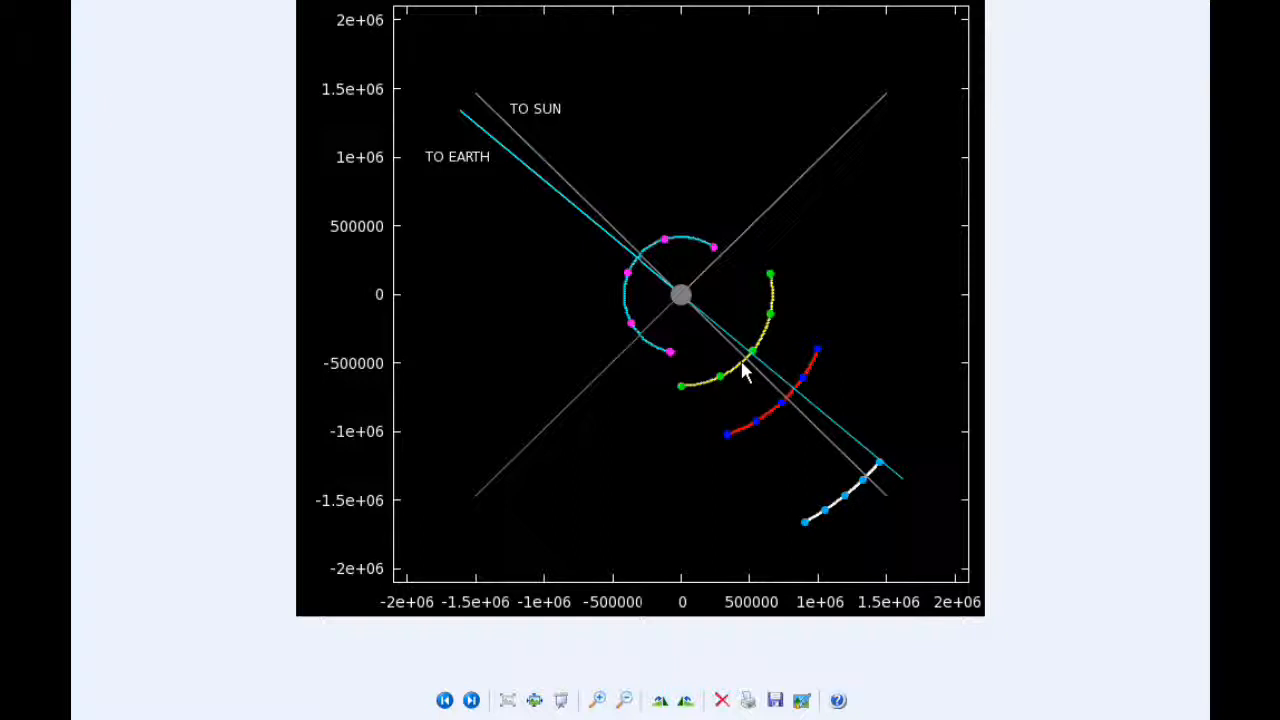
mouse_move(770, 420)
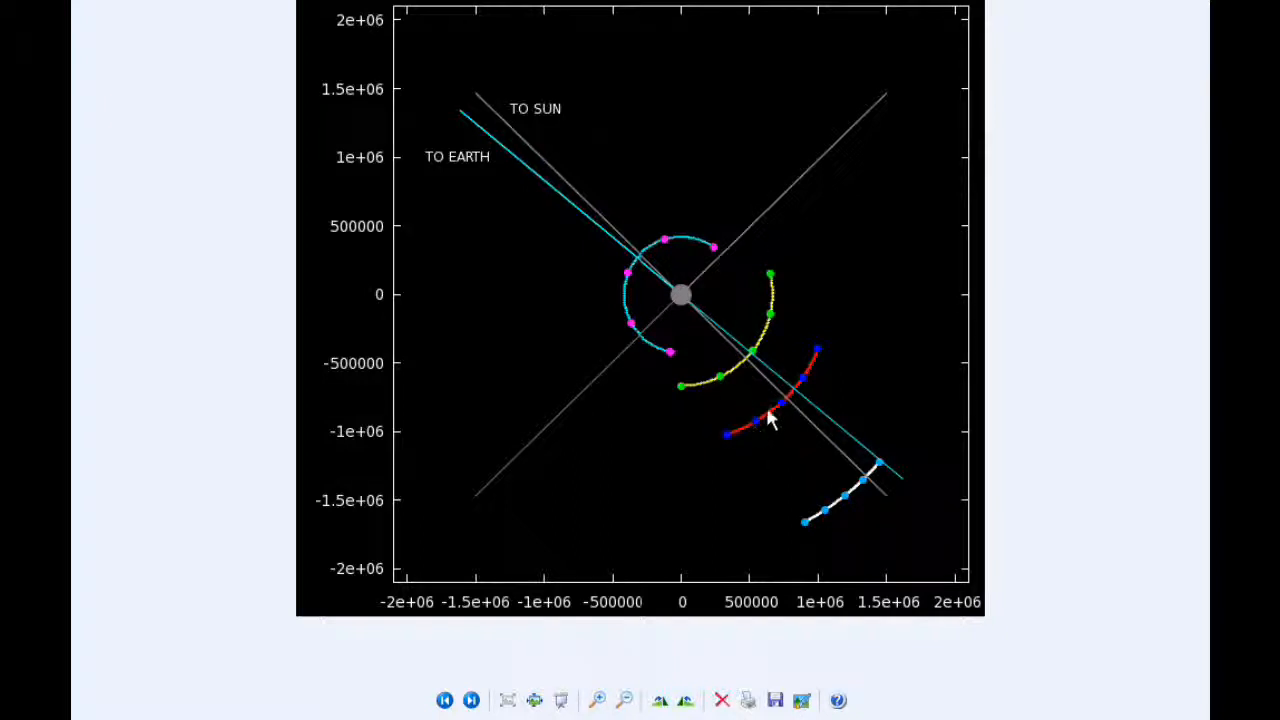
mouse_move(840, 516)
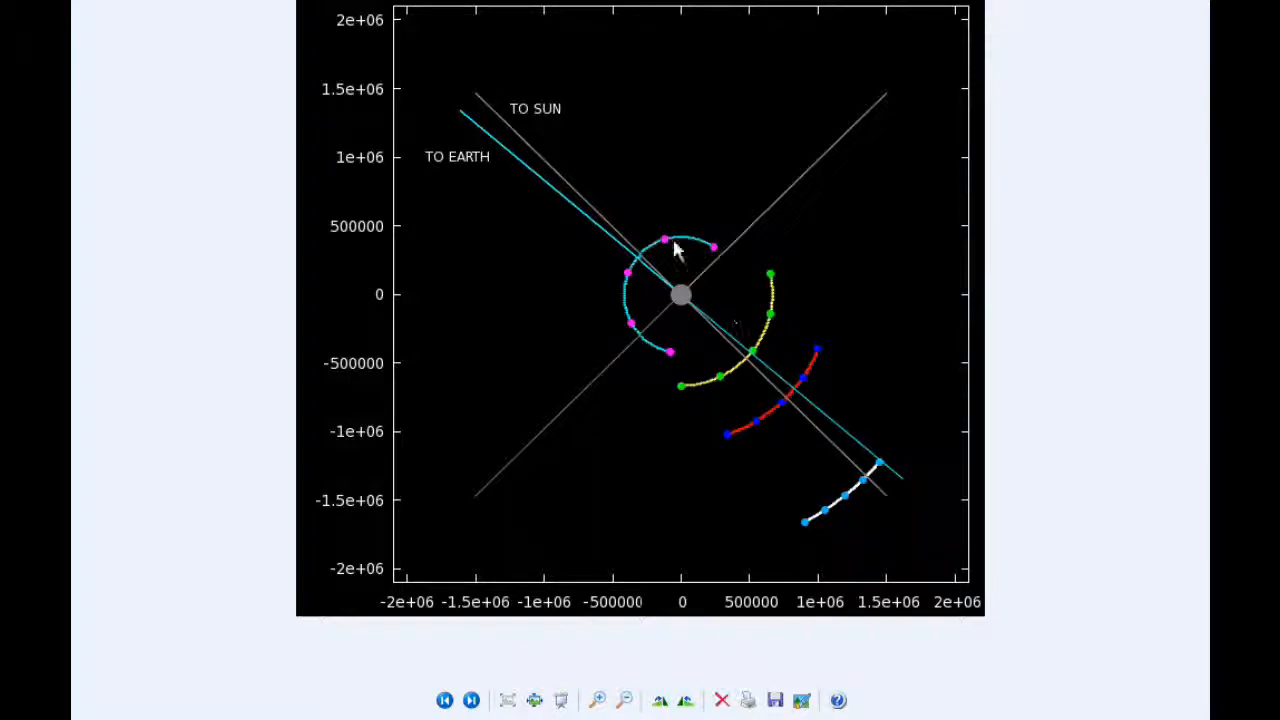
mouse_move(644, 256)
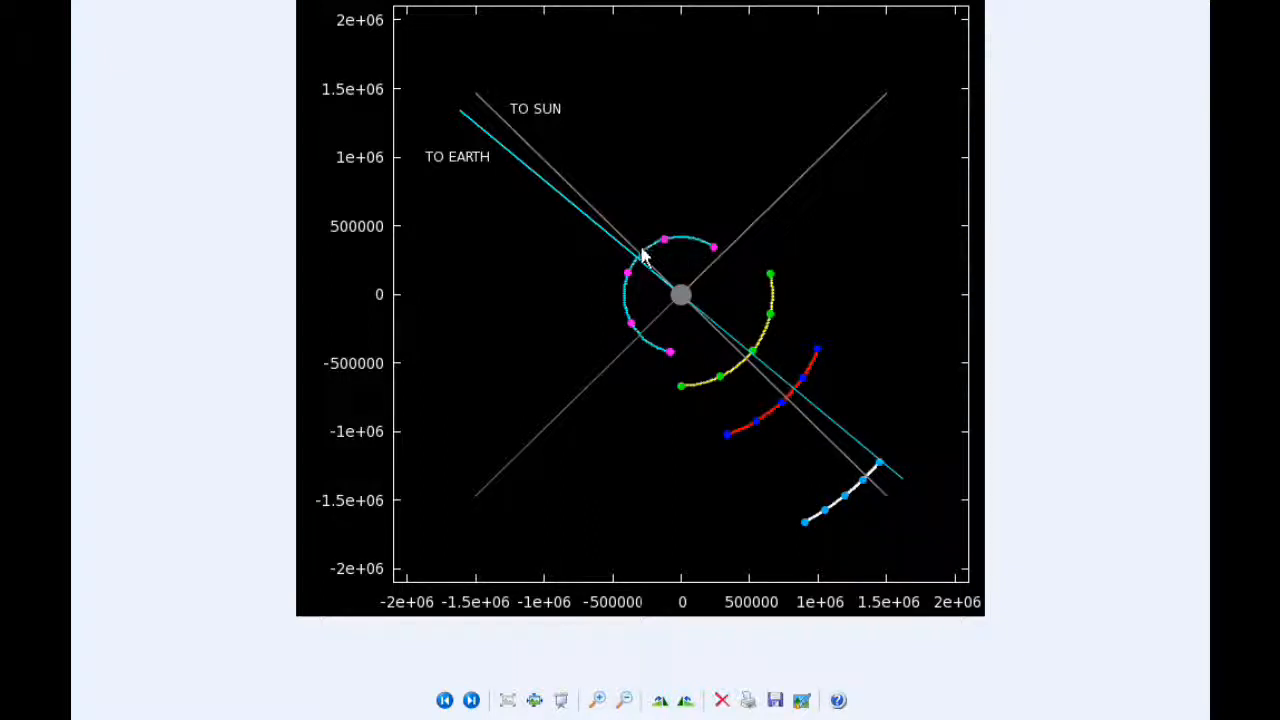
mouse_move(704, 356)
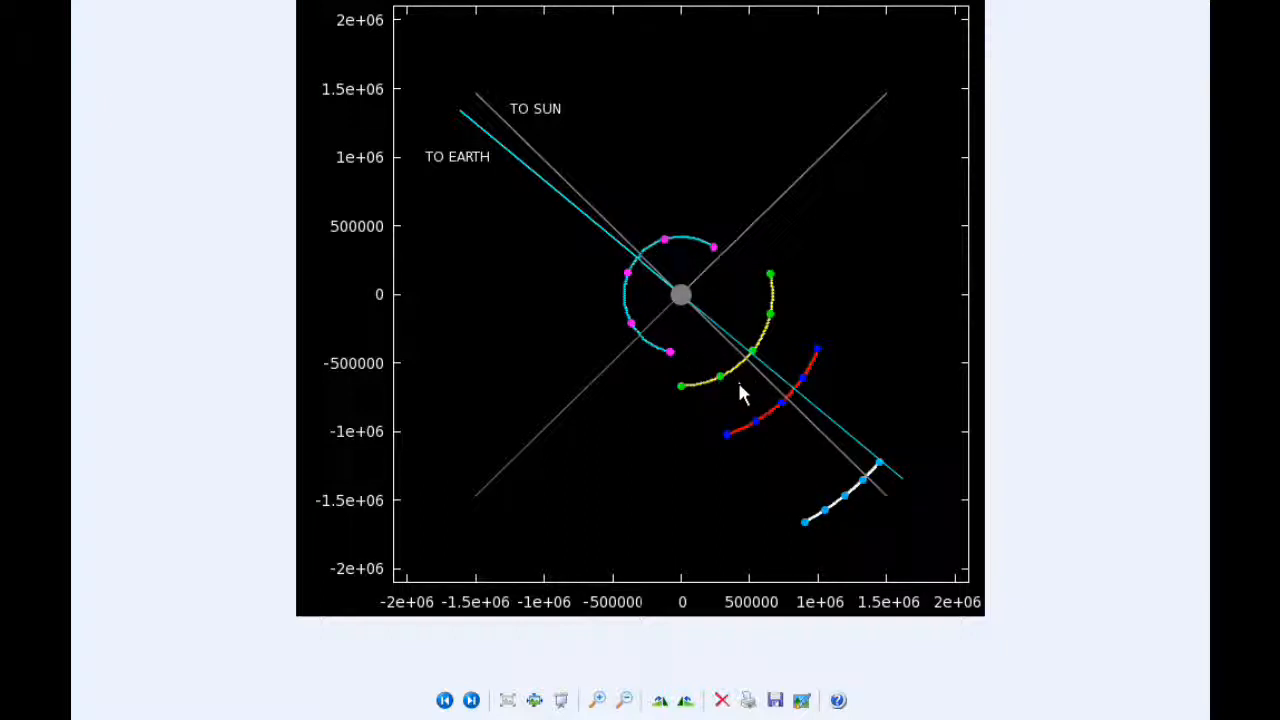
mouse_move(760, 404)
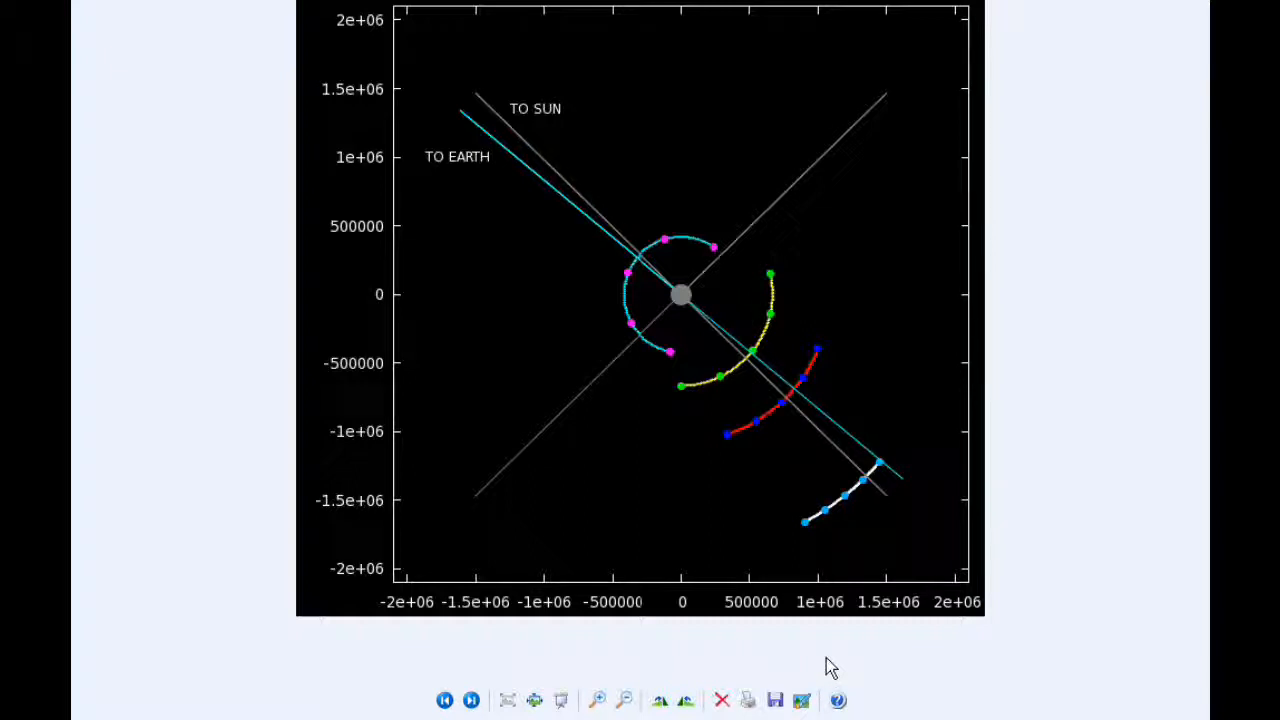
mouse_move(684, 292)
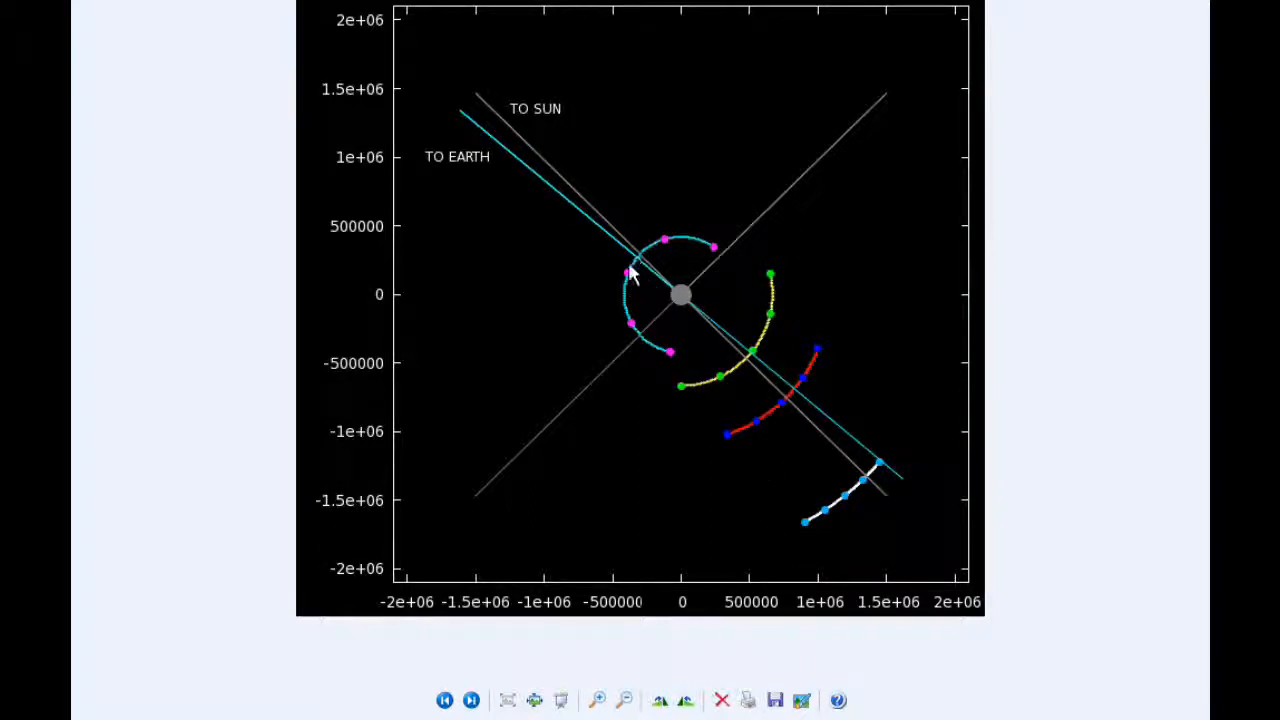
mouse_move(630, 284)
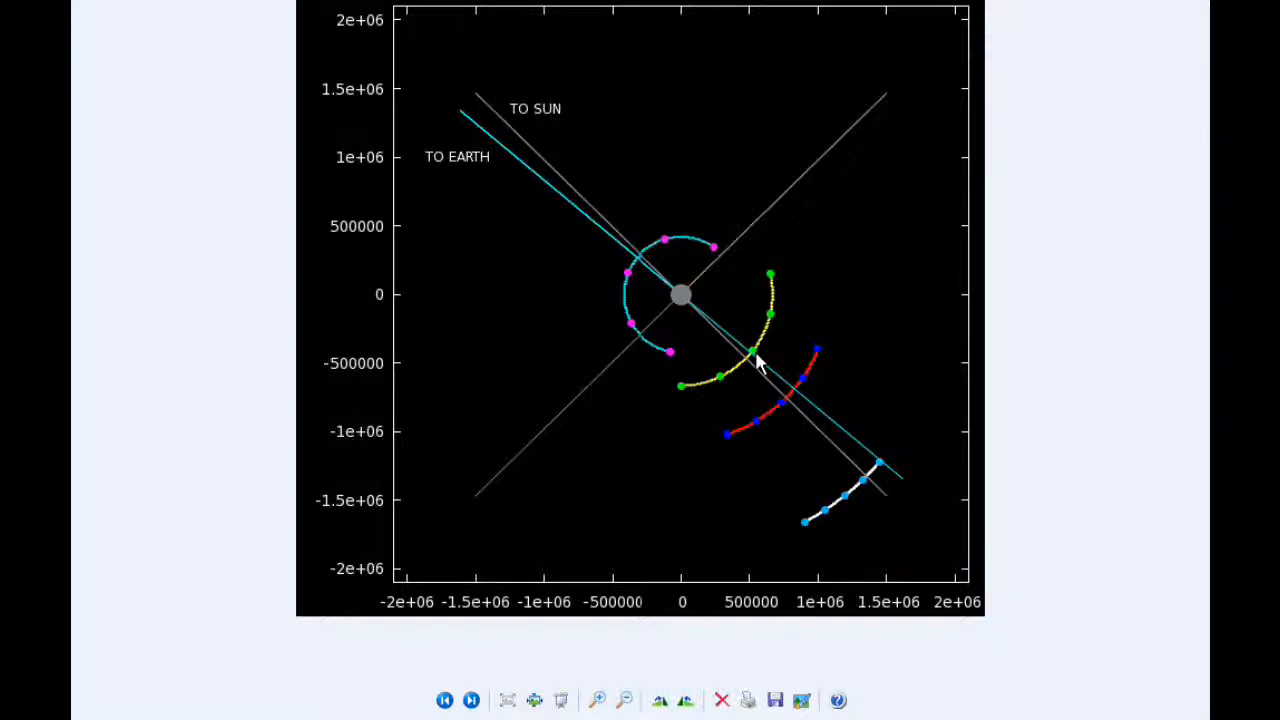
mouse_move(752, 356)
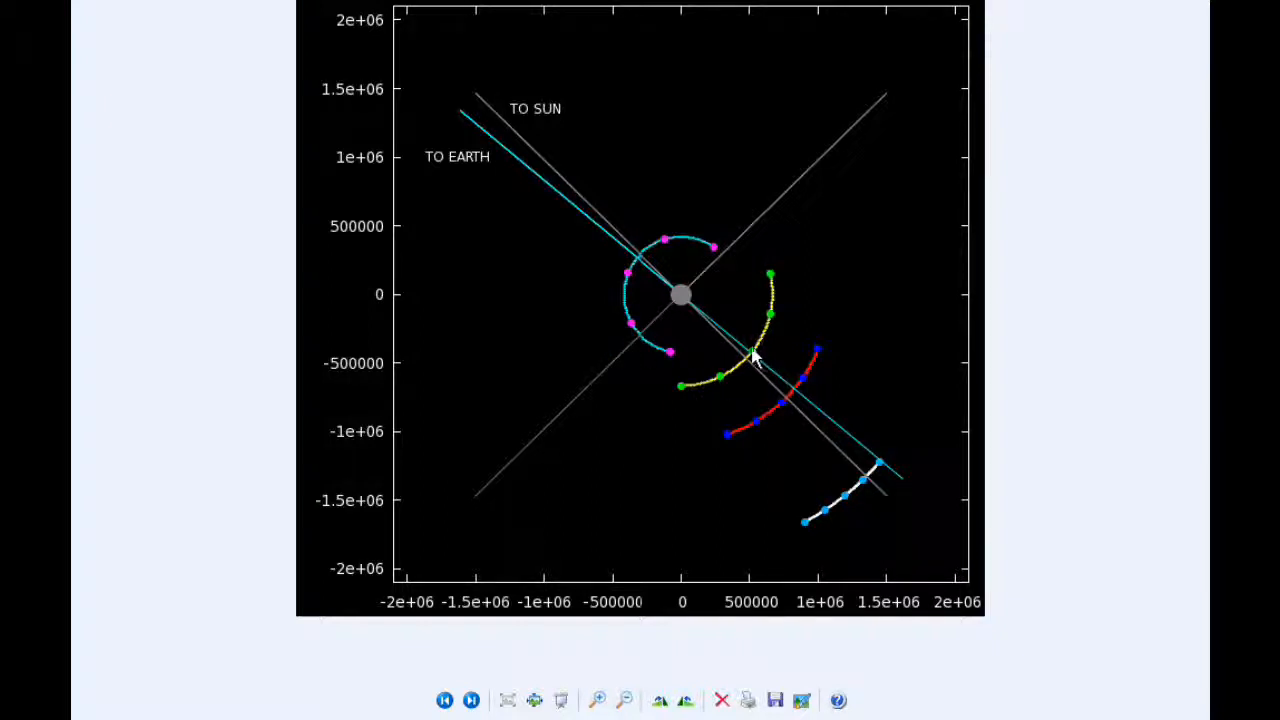
mouse_move(776, 338)
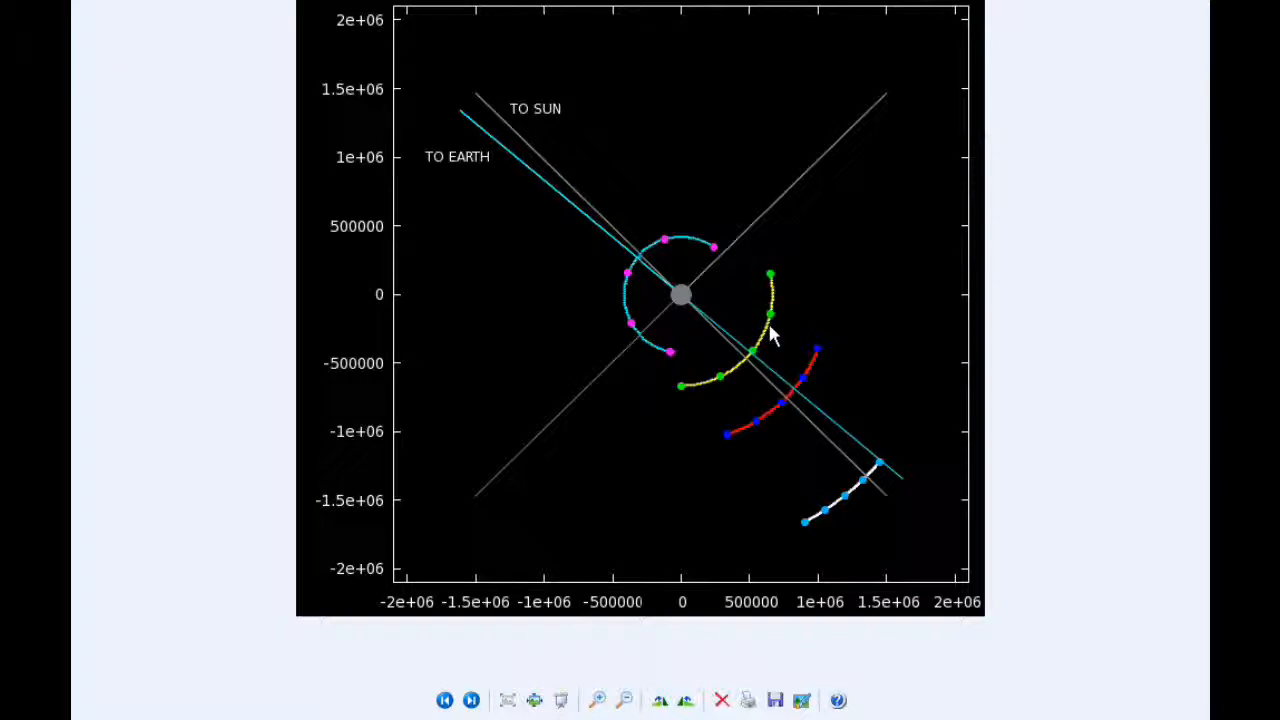
mouse_move(790, 418)
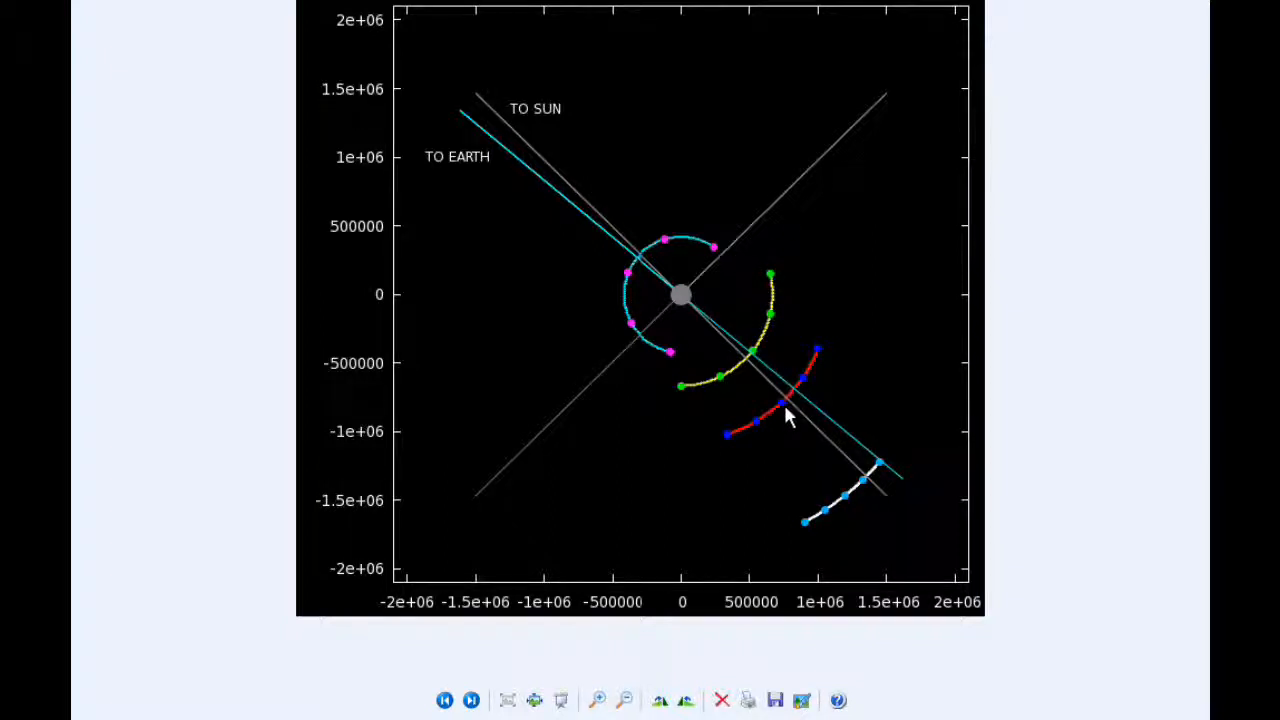
mouse_move(784, 410)
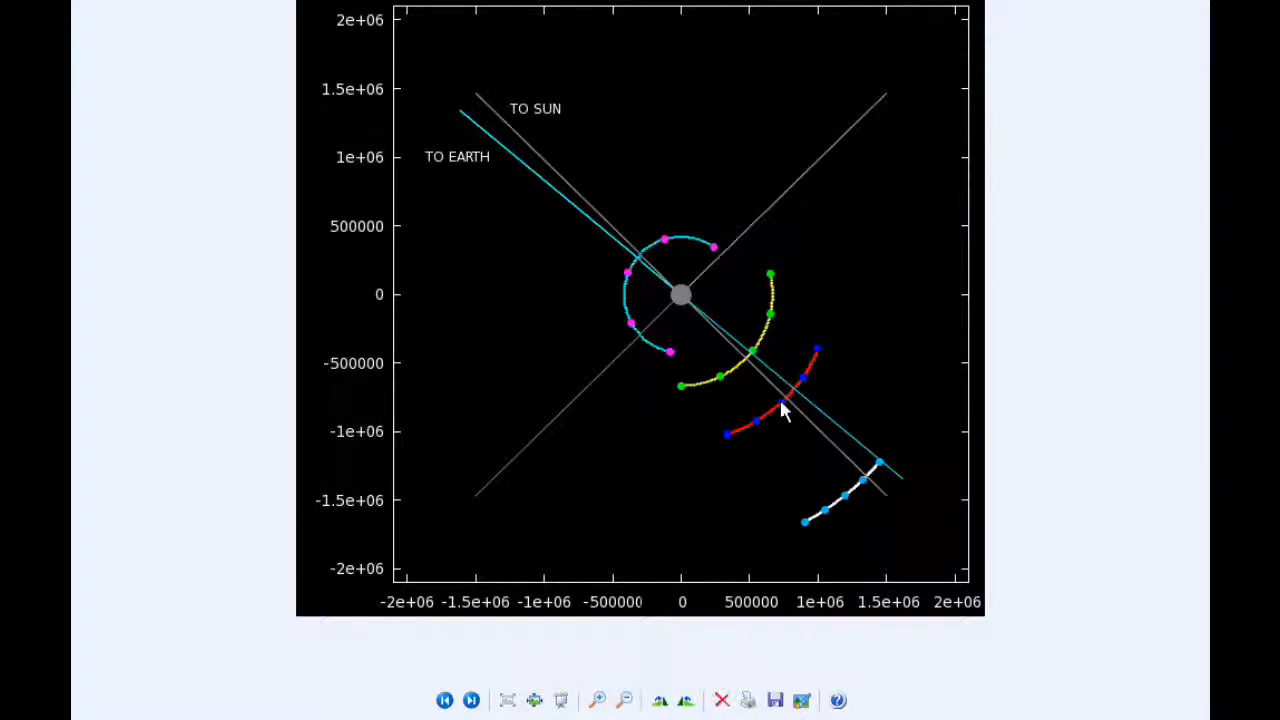
mouse_move(788, 400)
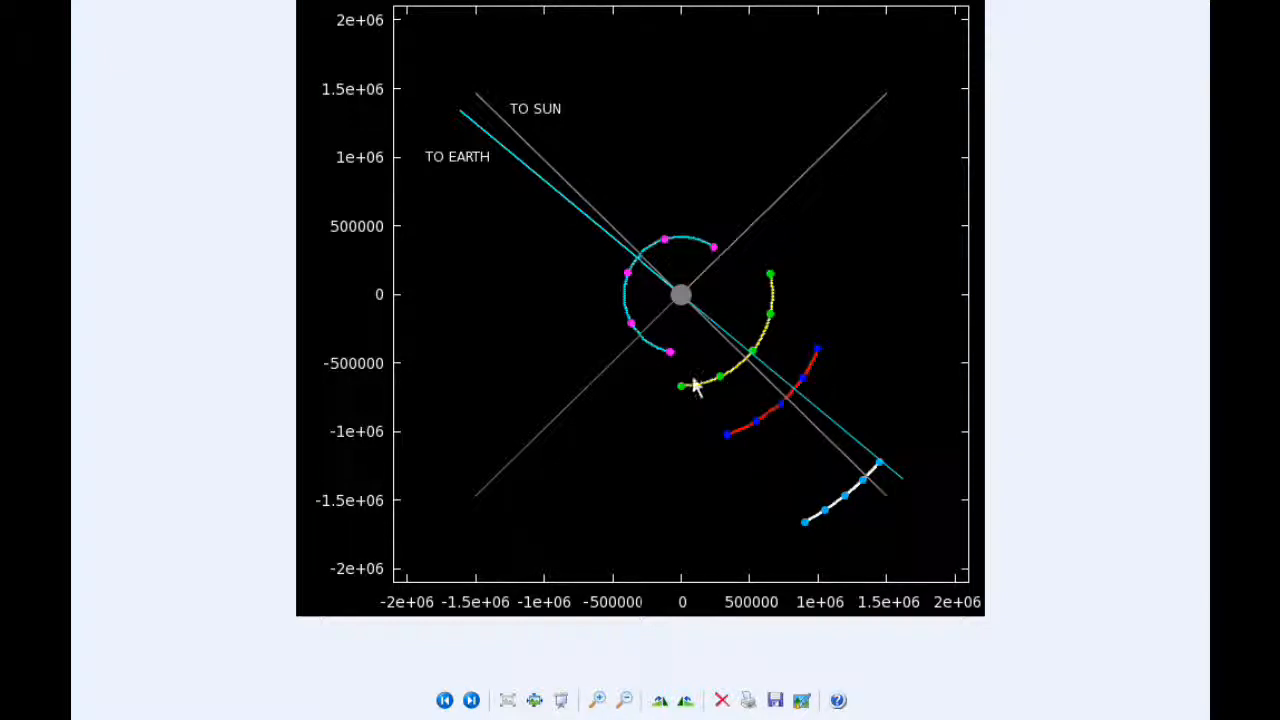
mouse_move(658, 390)
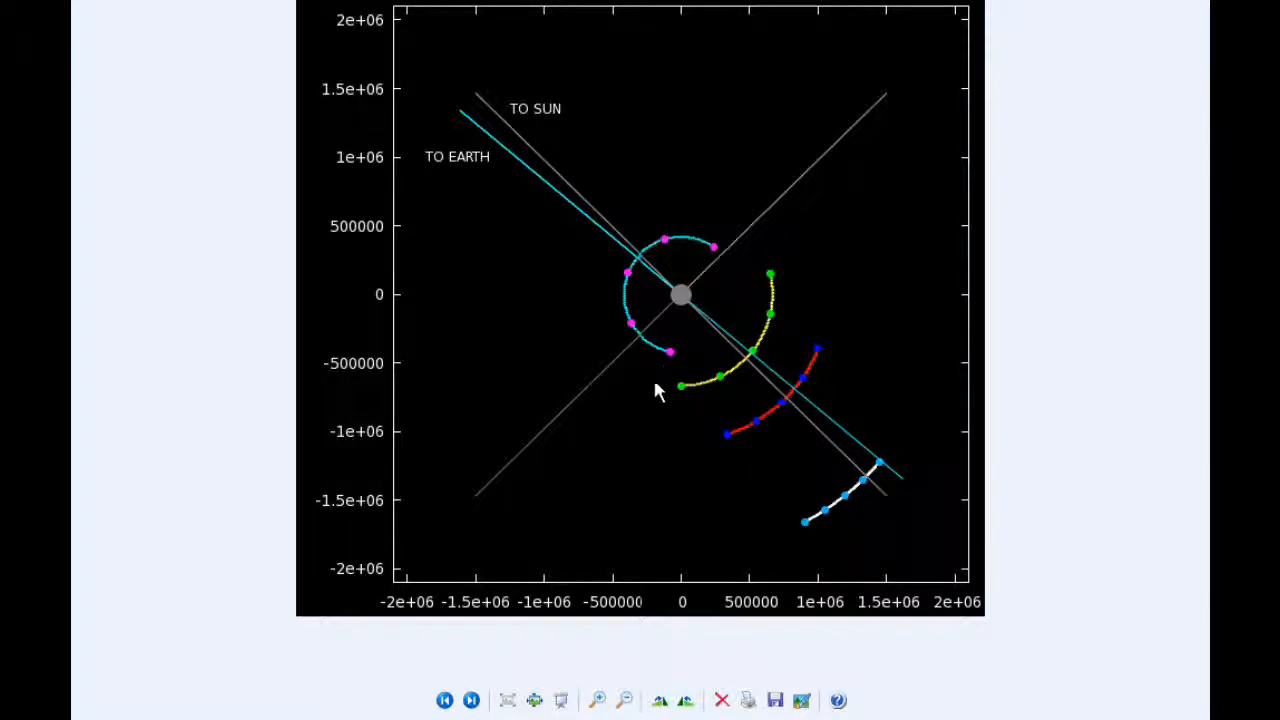
mouse_move(636, 330)
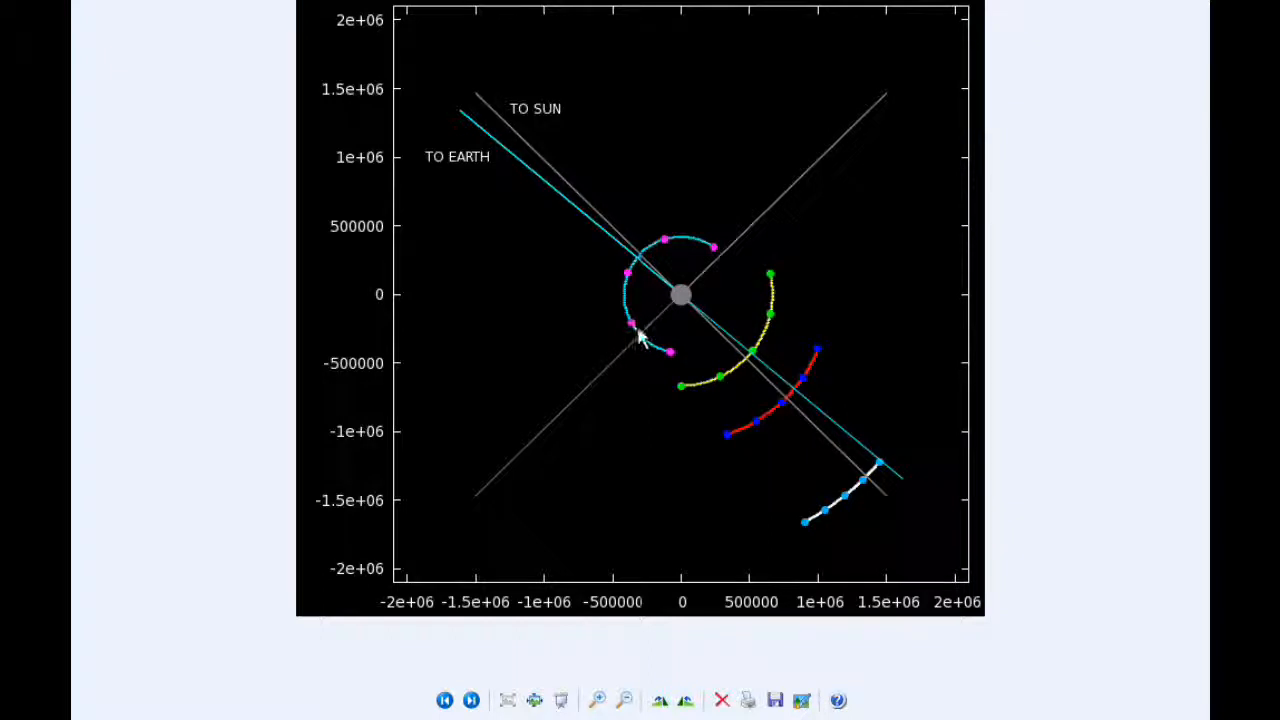
mouse_move(784, 316)
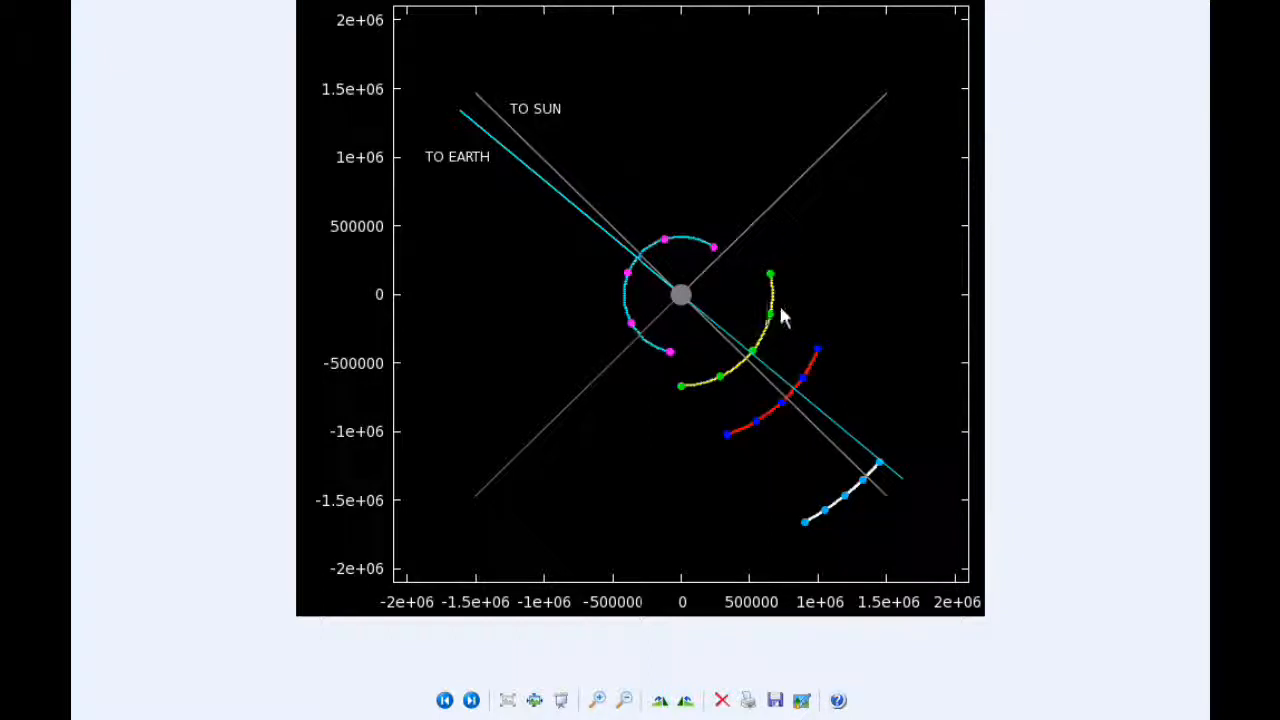
mouse_move(804, 378)
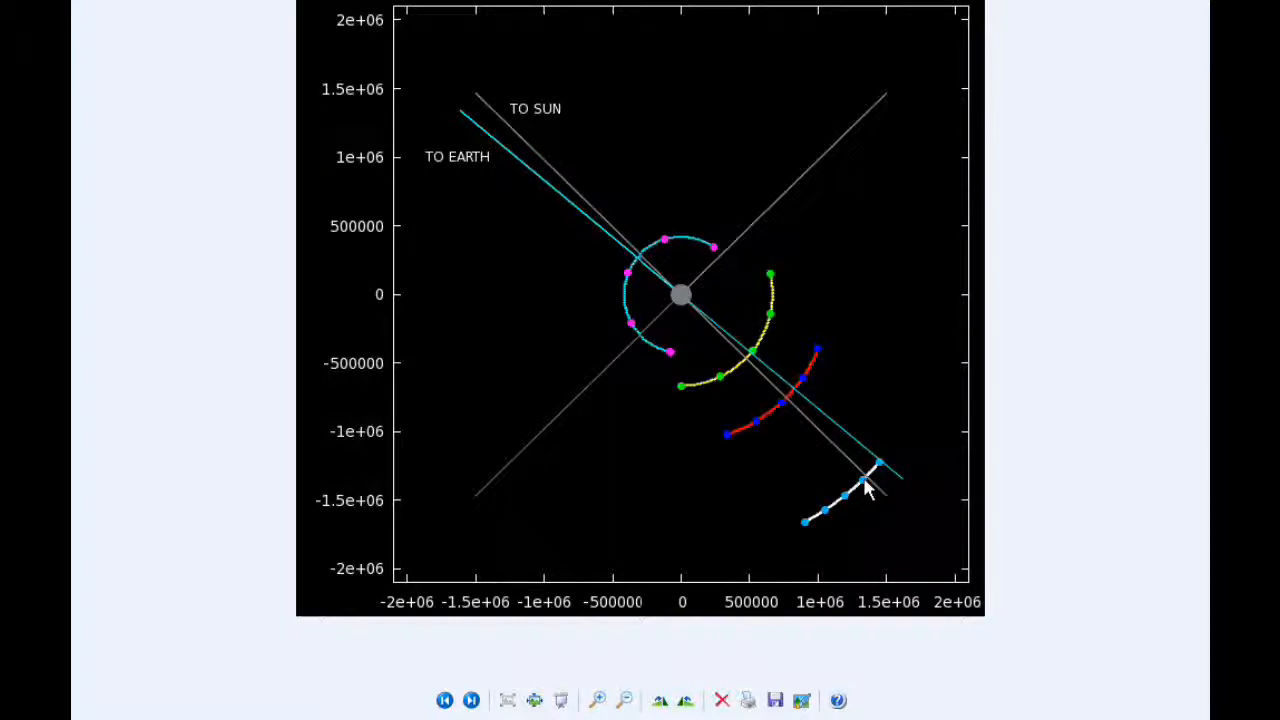
mouse_move(790, 410)
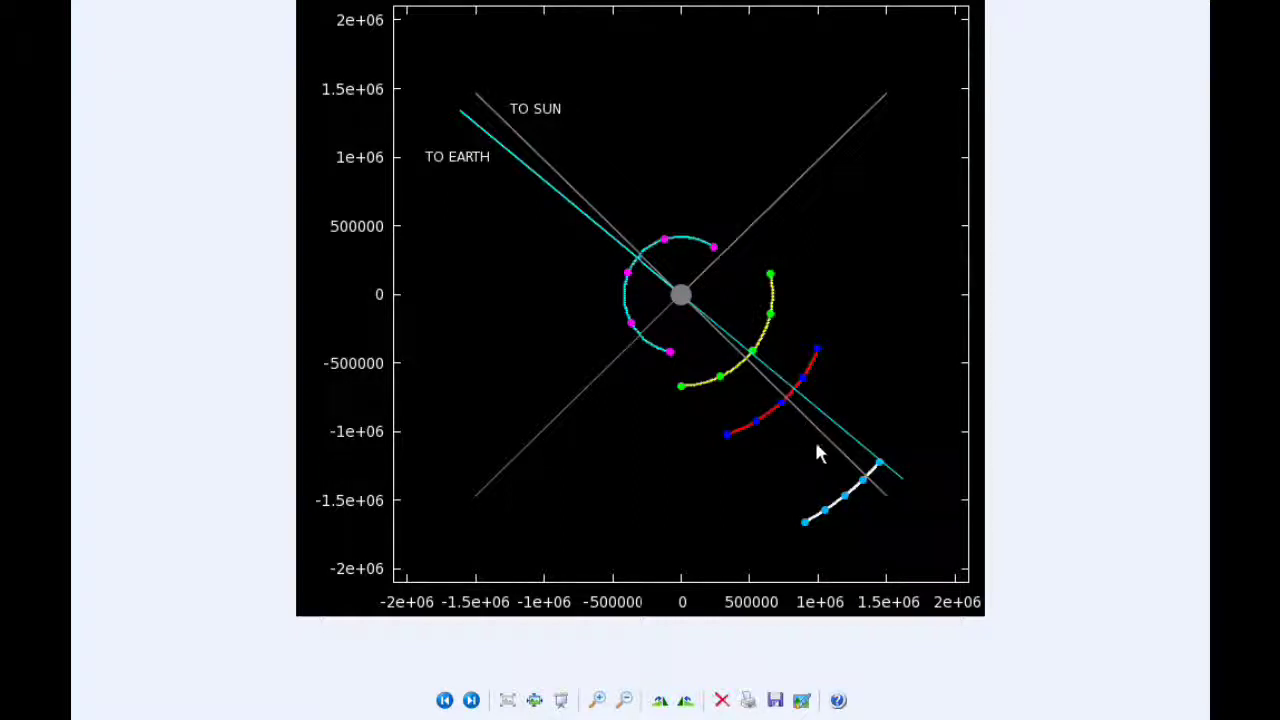
mouse_move(904, 536)
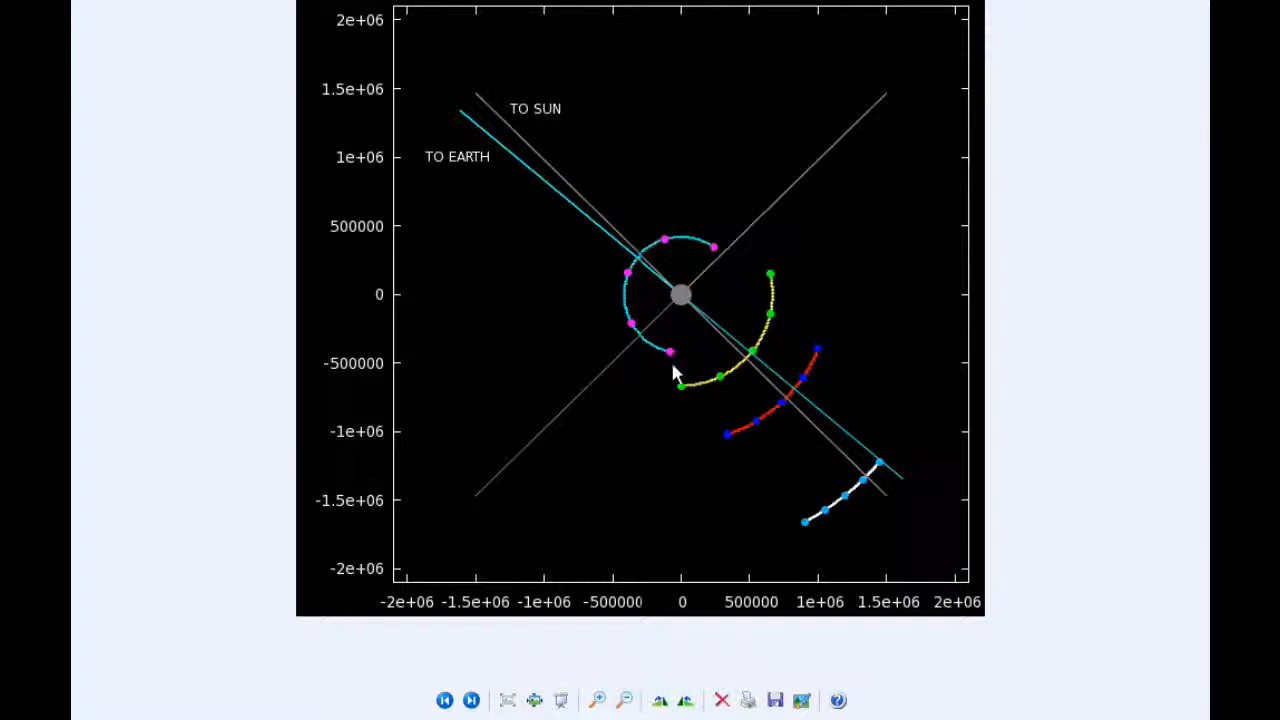
mouse_move(672, 356)
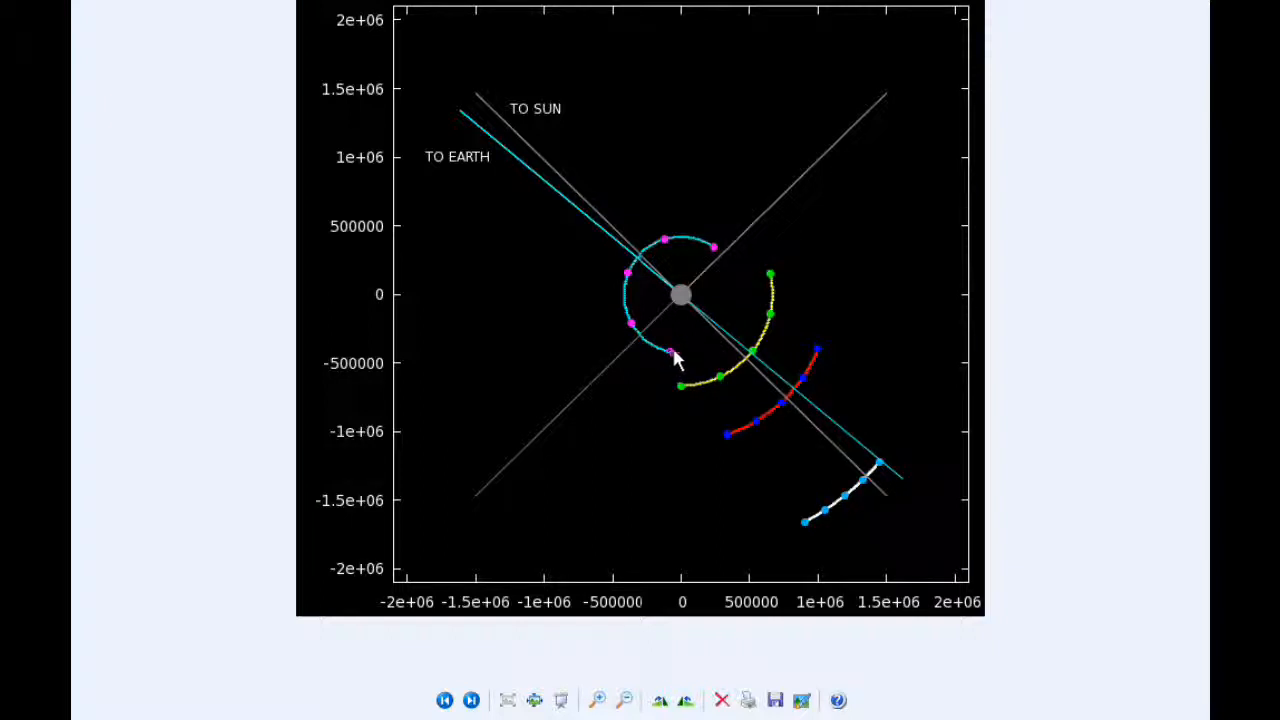
mouse_move(716, 338)
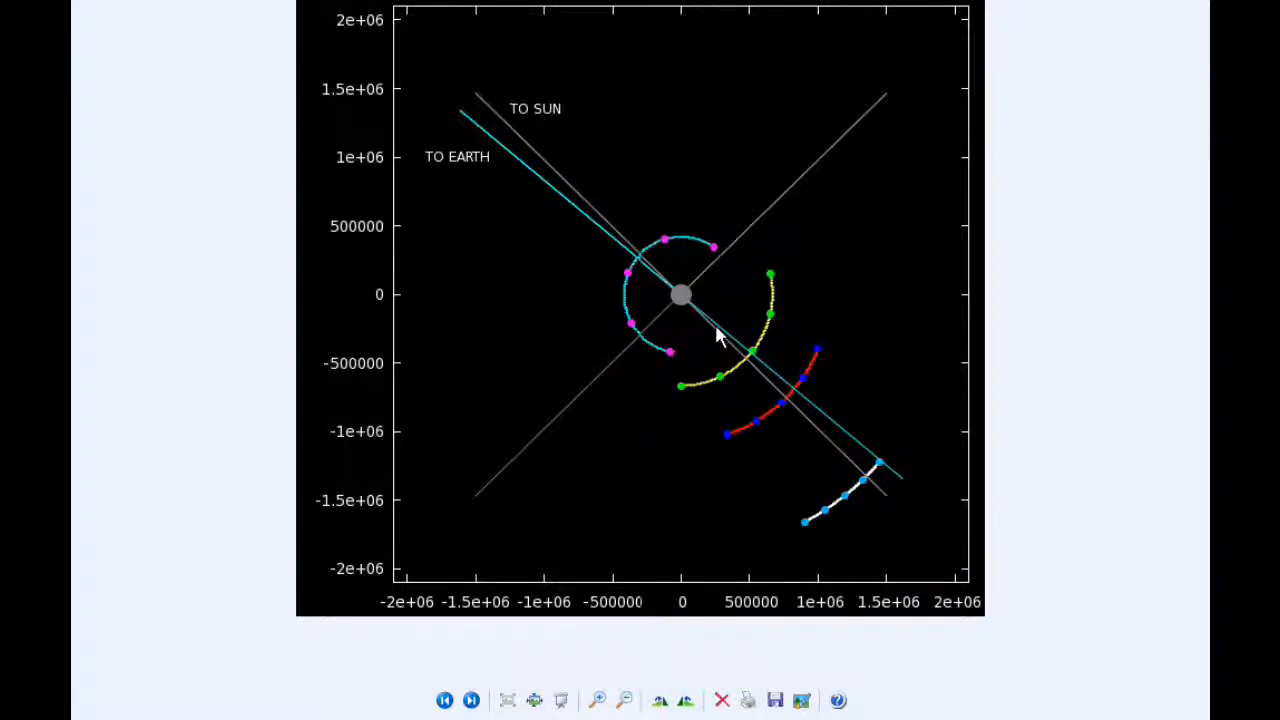
mouse_move(770, 278)
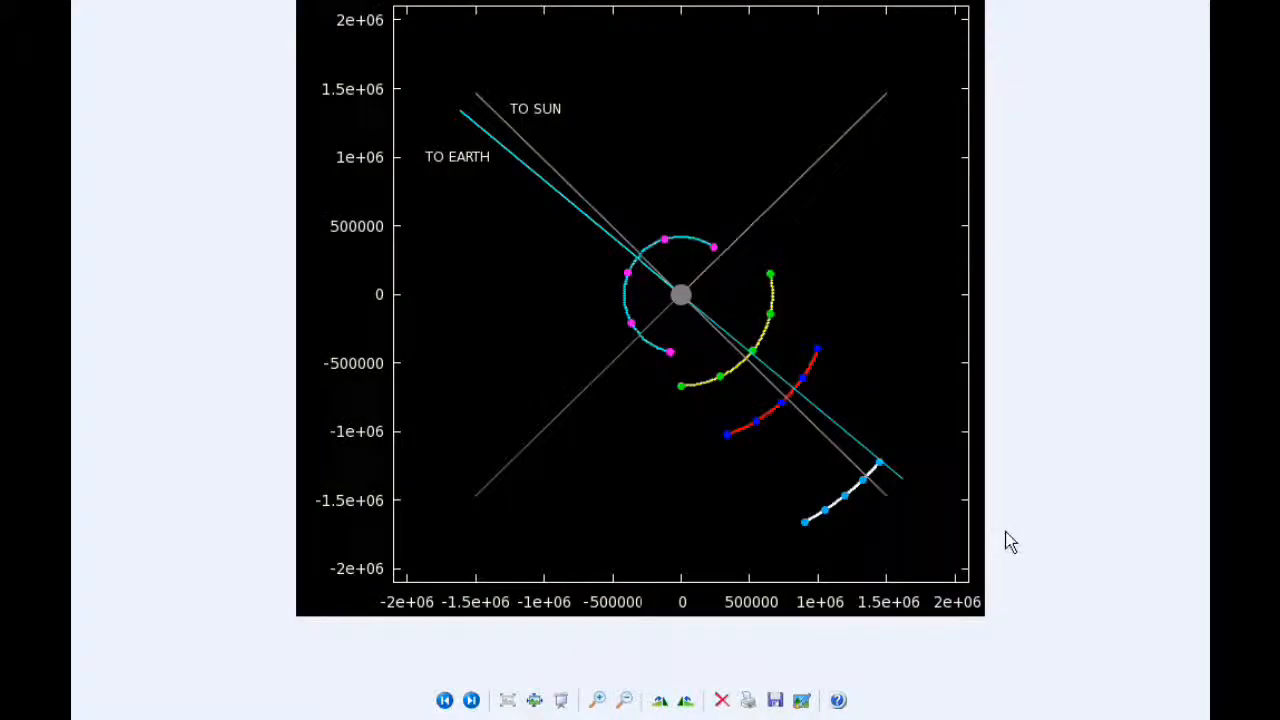
mouse_move(1132, 212)
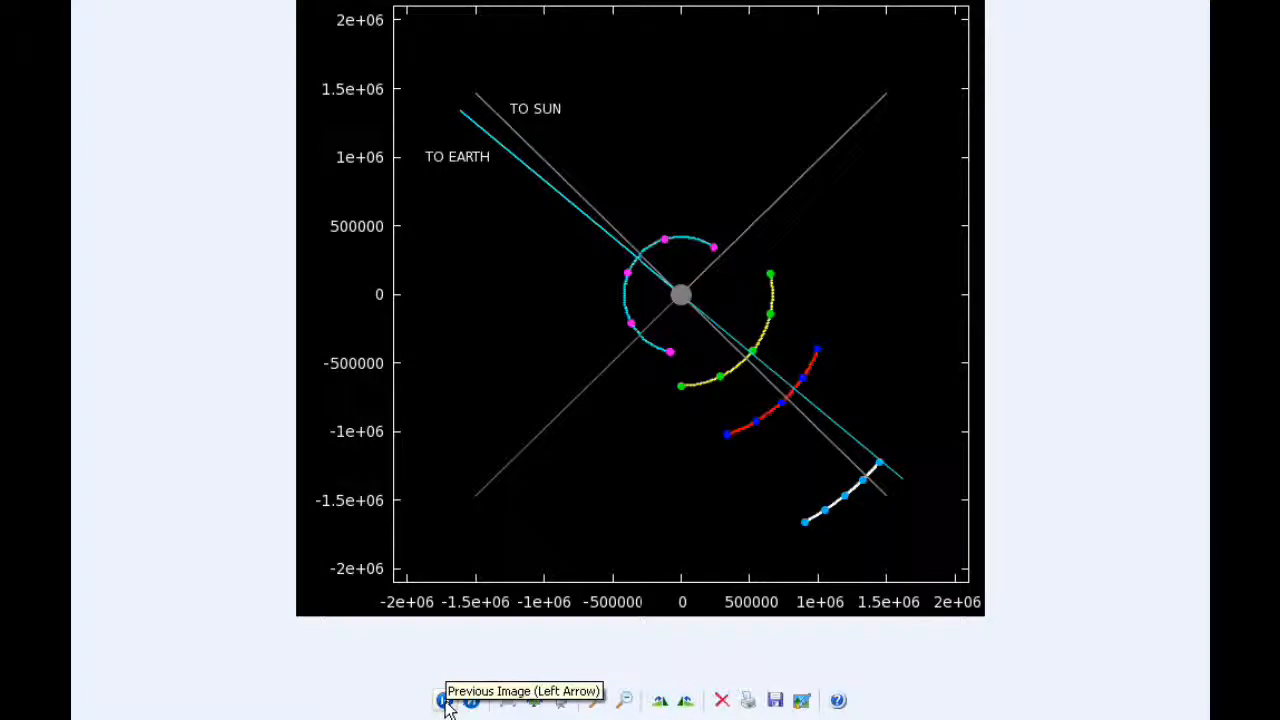
Step: Step back to the previous picture, the Google Earth Pacific globe beside the Sun
click(444, 700)
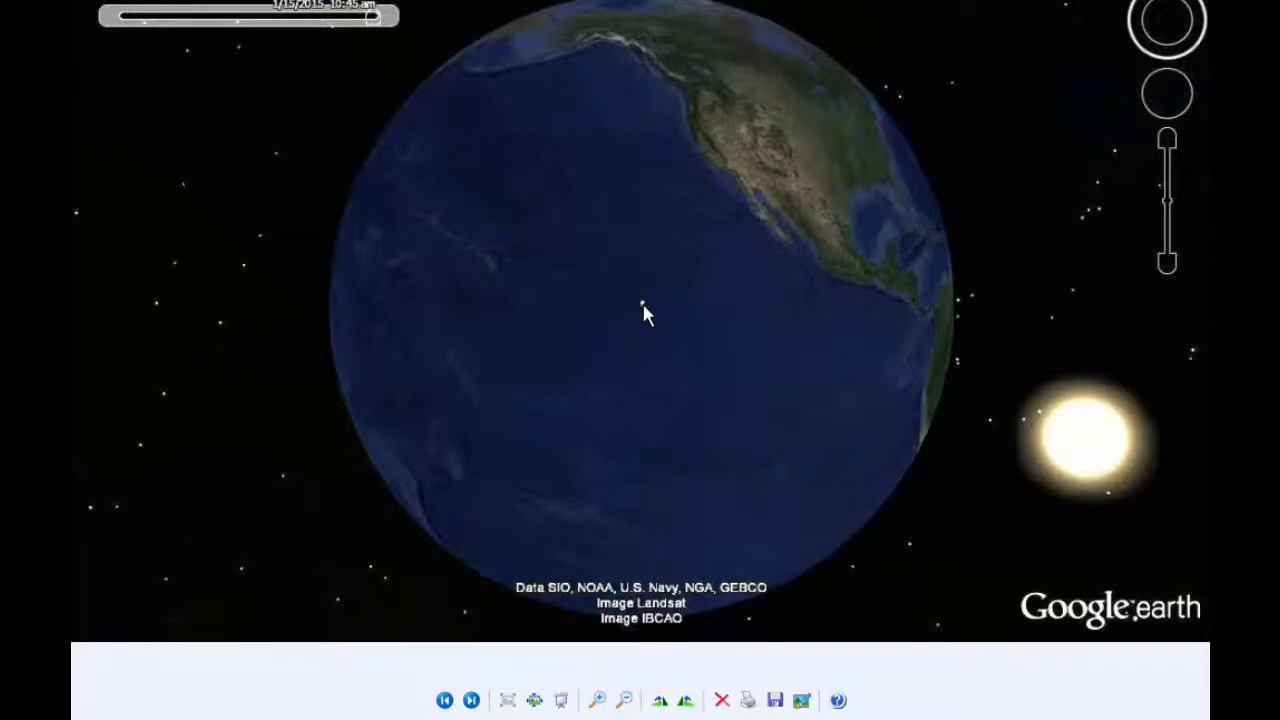
mouse_move(304, 528)
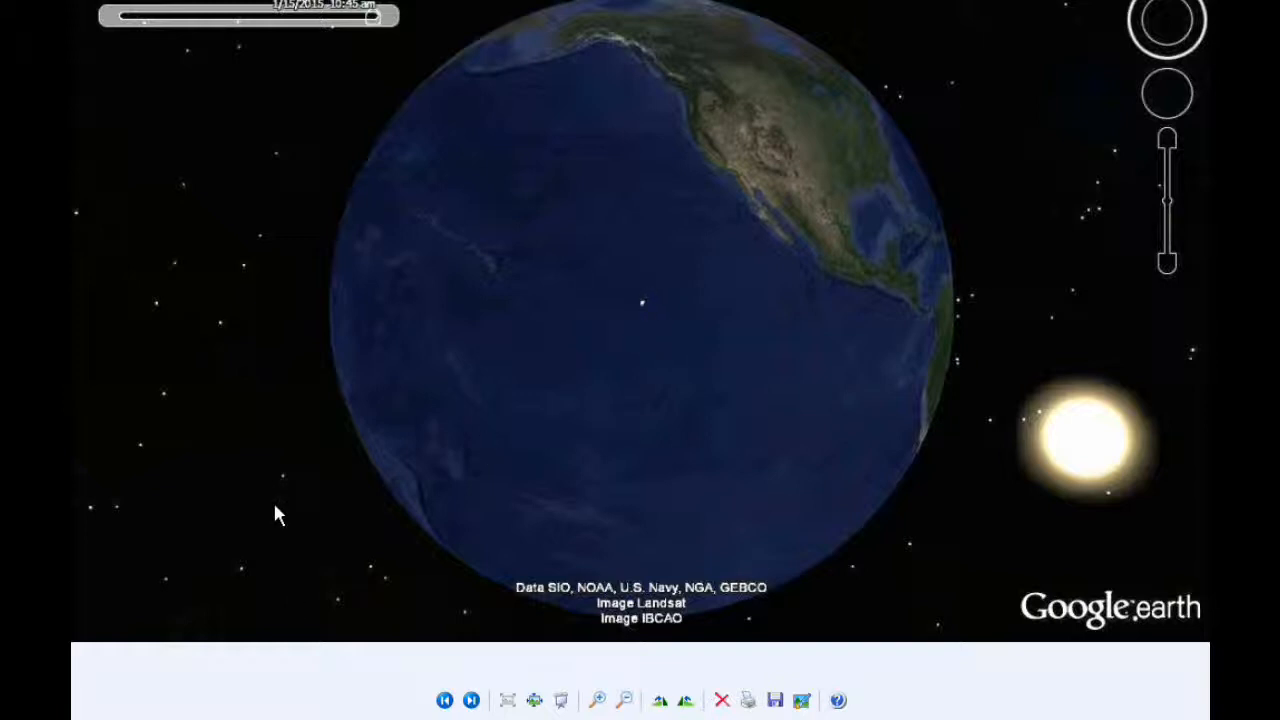
mouse_move(244, 580)
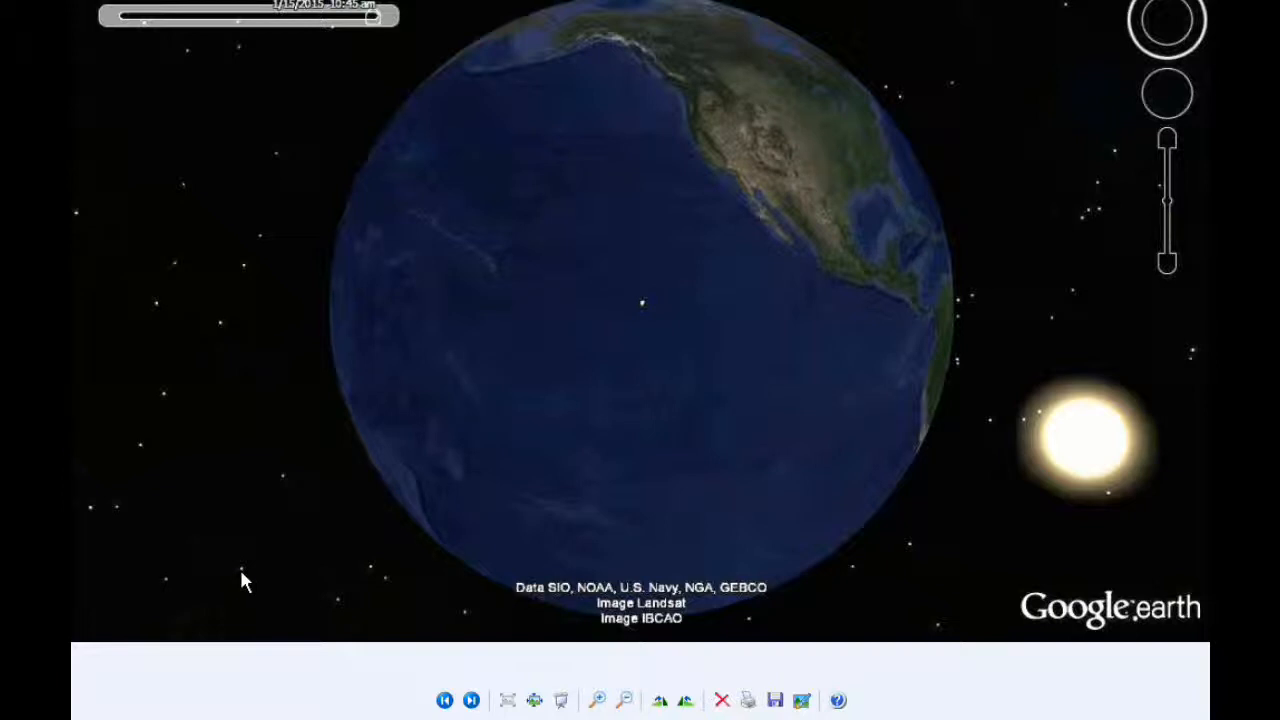
mouse_move(644, 310)
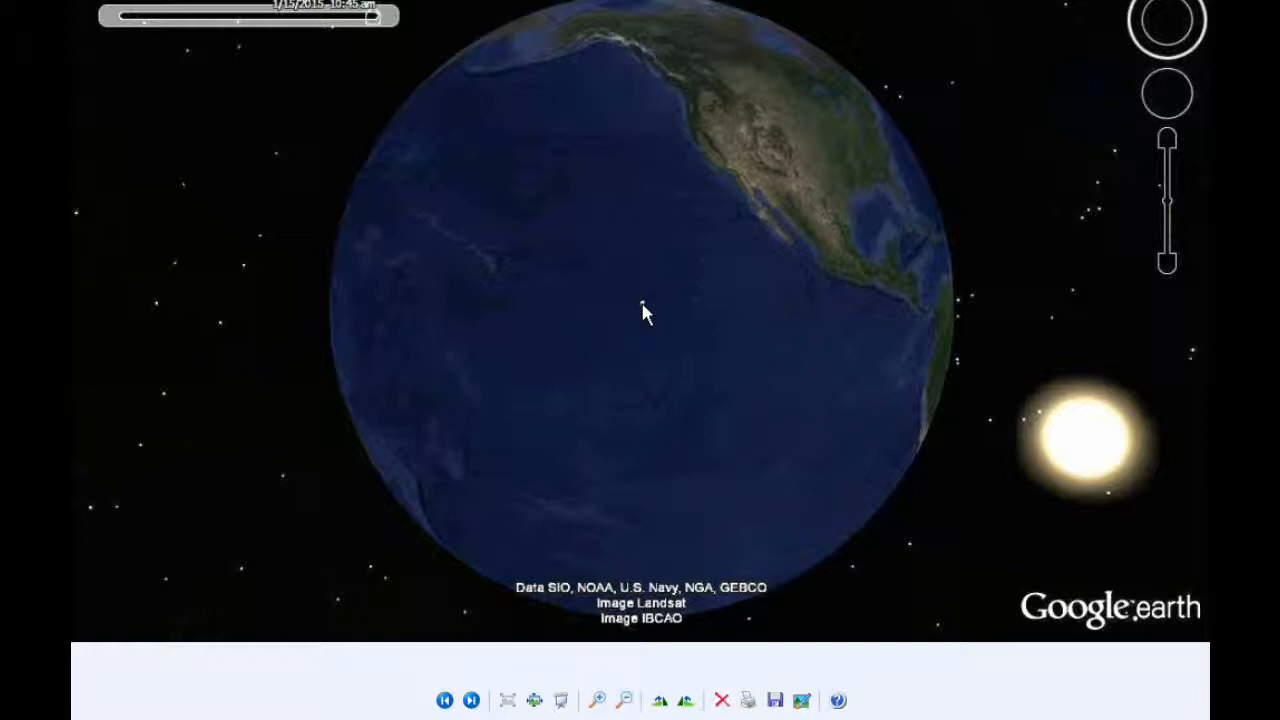
mouse_move(258, 384)
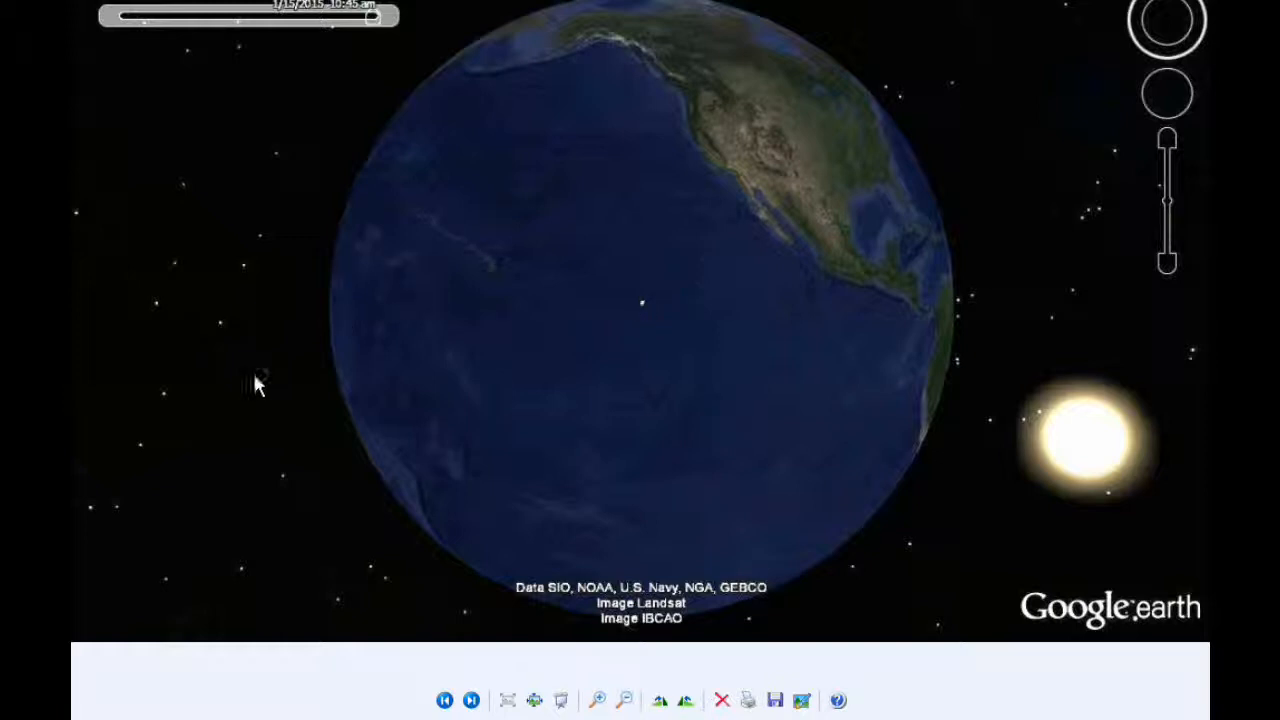
mouse_move(400, 344)
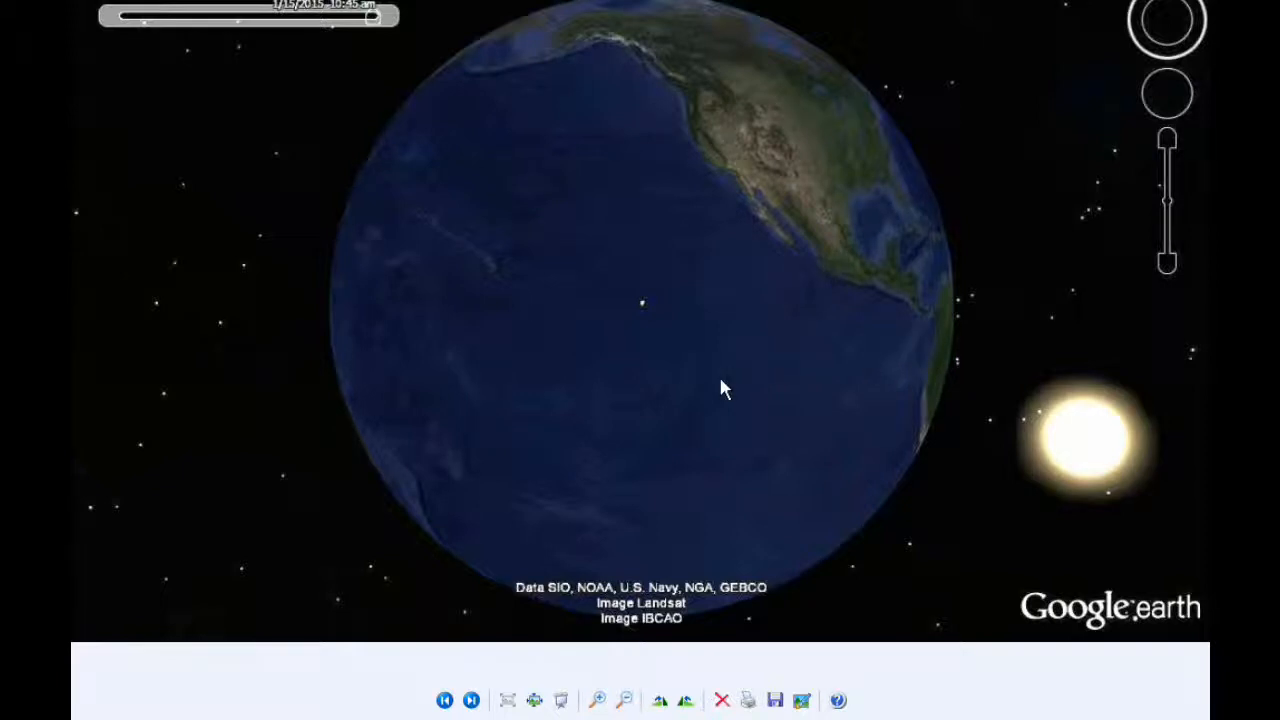
mouse_move(660, 350)
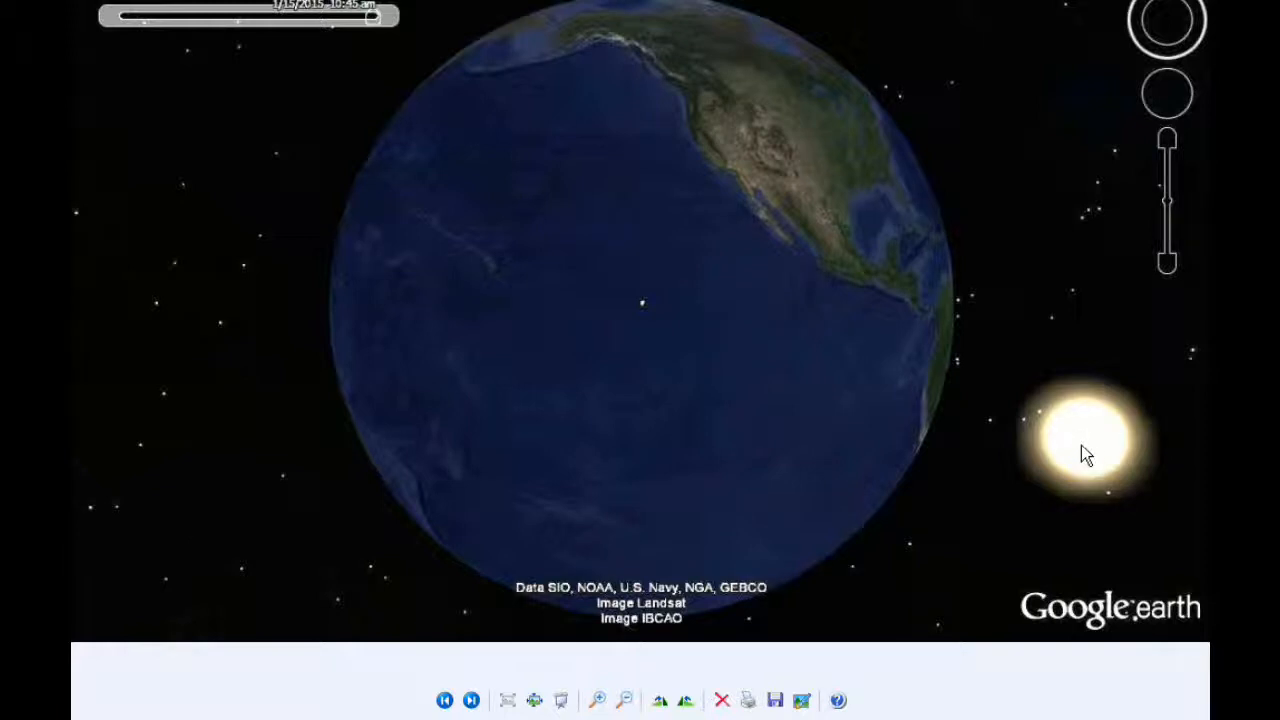
mouse_move(1080, 320)
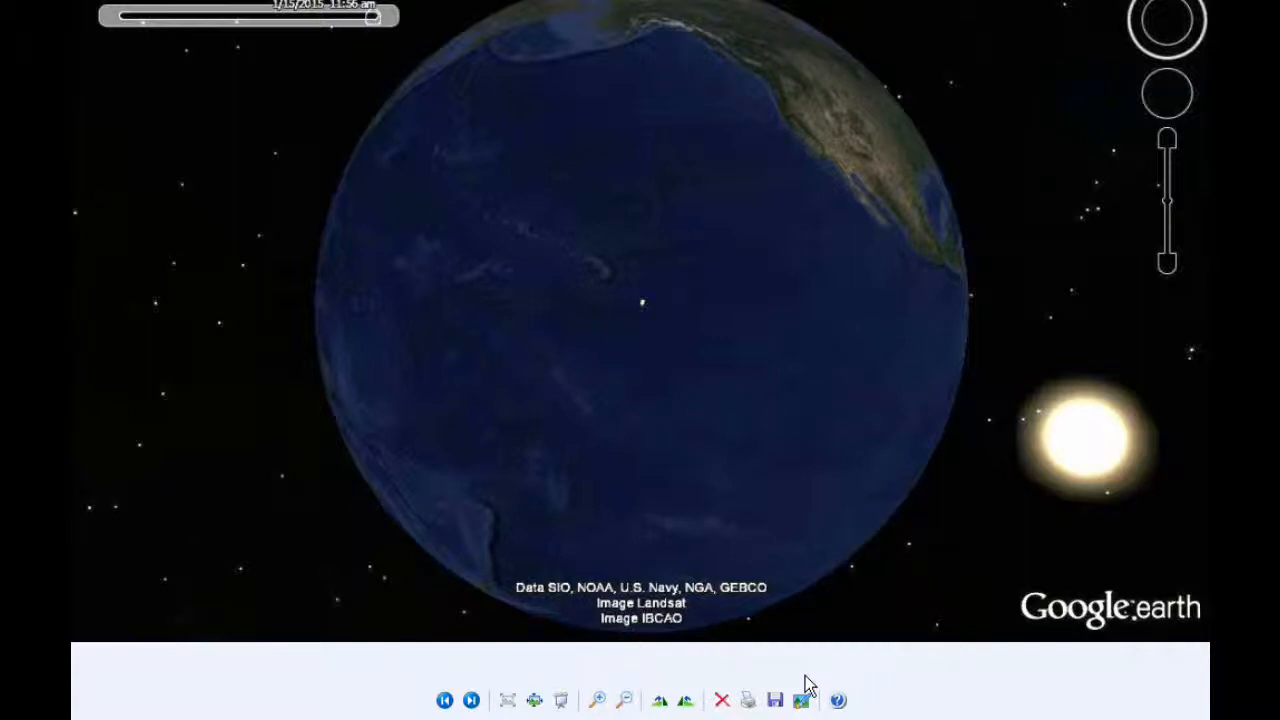
mouse_move(762, 516)
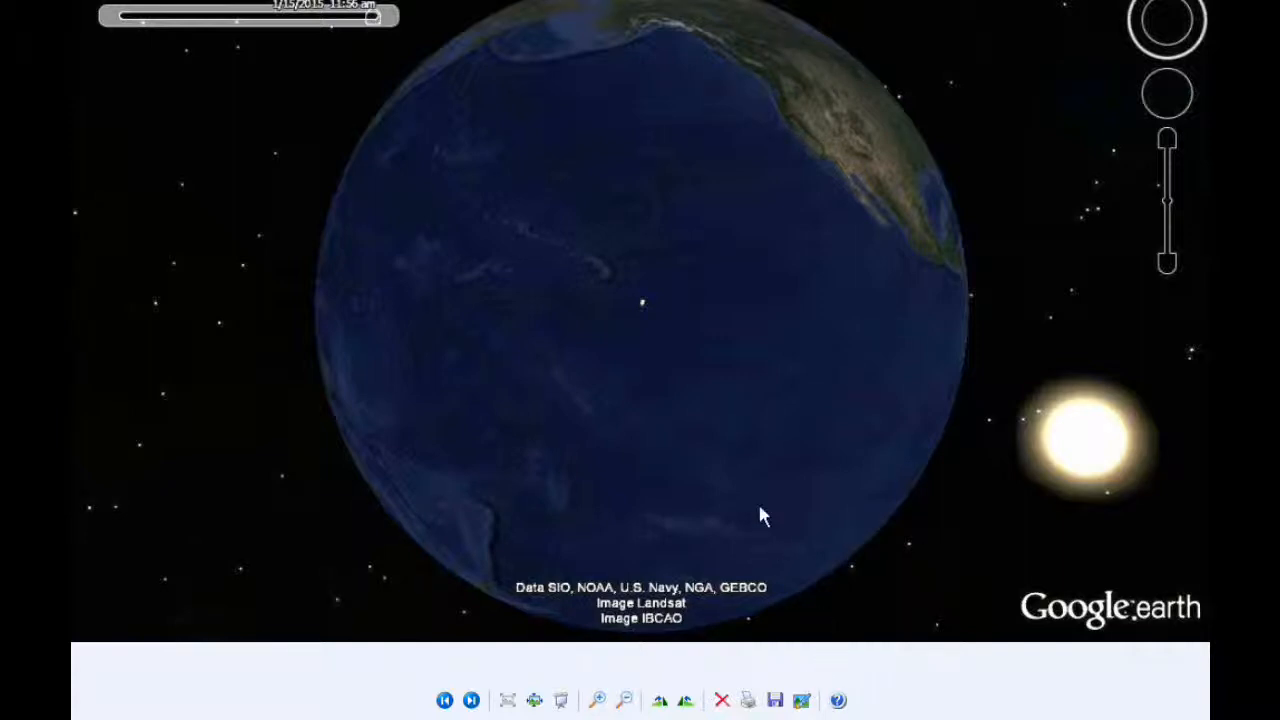
mouse_move(650, 328)
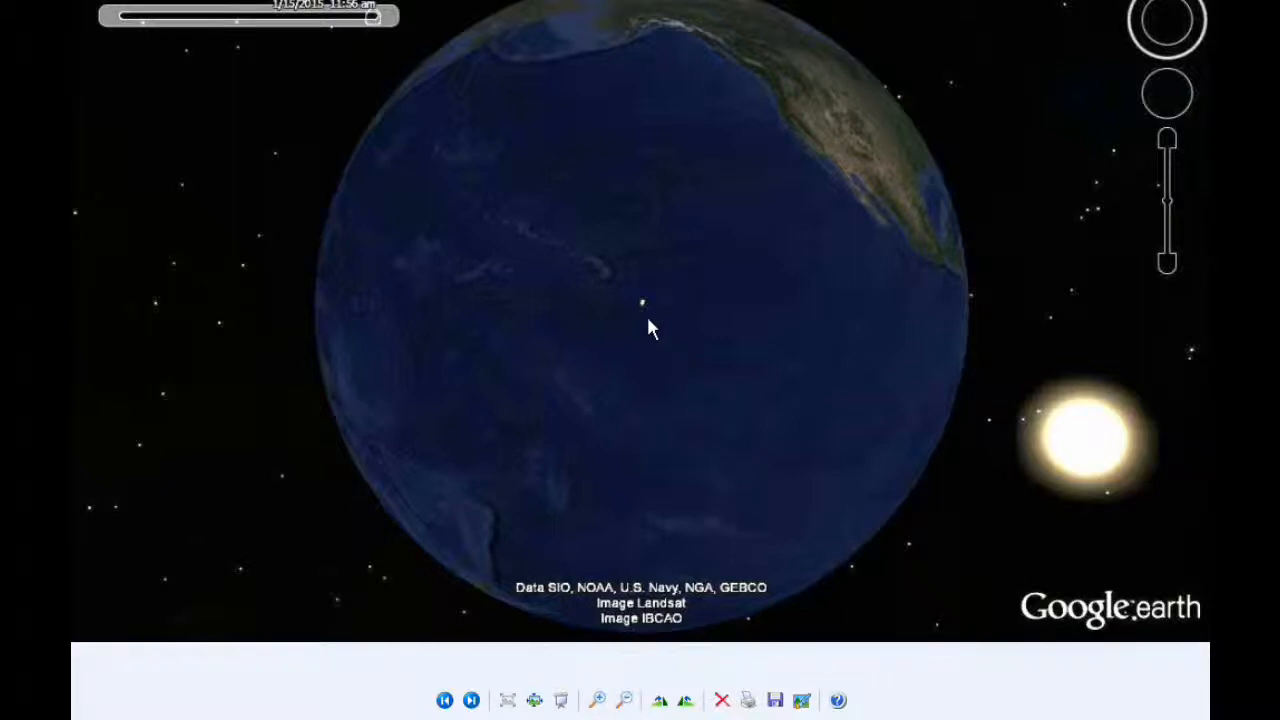
mouse_move(644, 308)
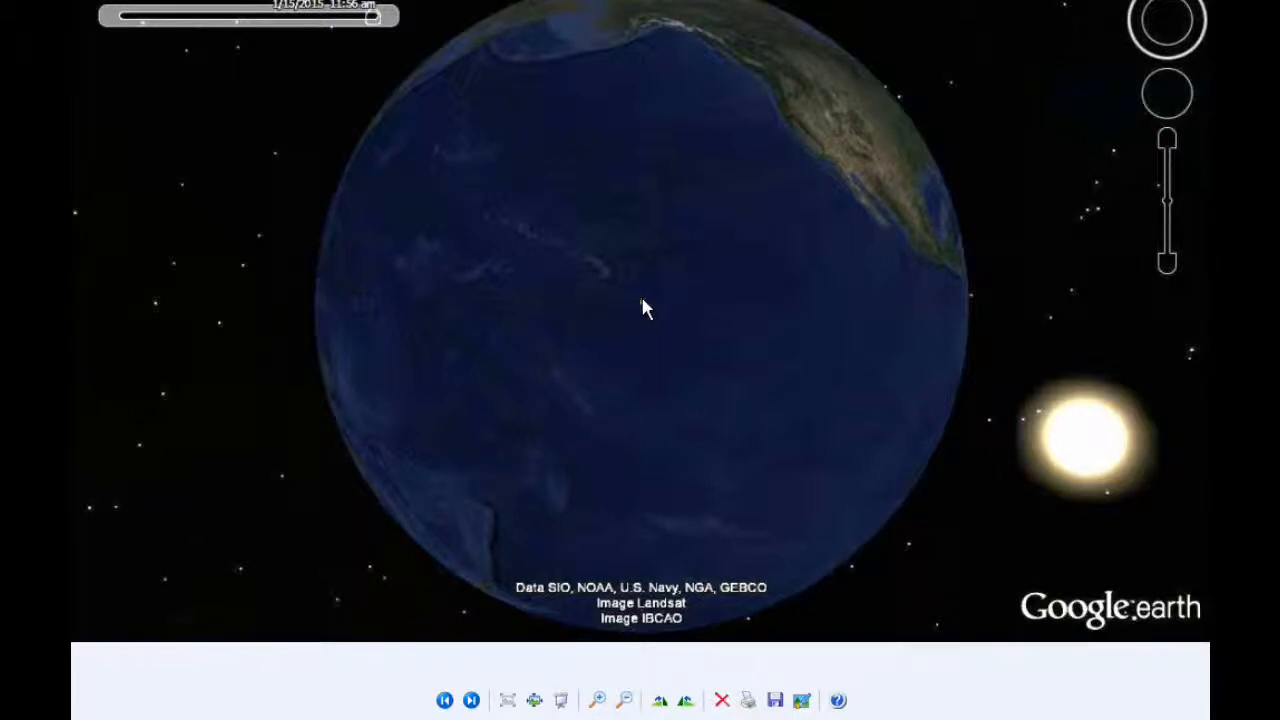
mouse_move(856, 184)
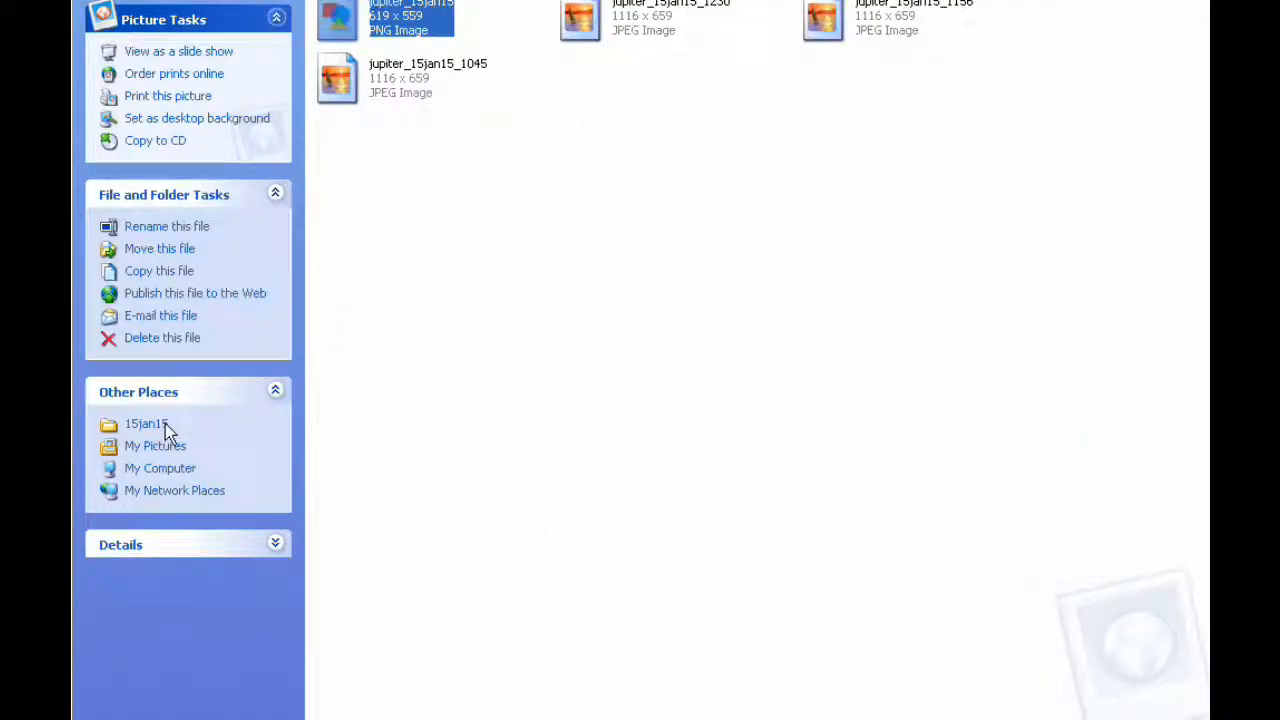
Step: Go up to the 15jan15 folder and enter its orbits subfolder
click(146, 424)
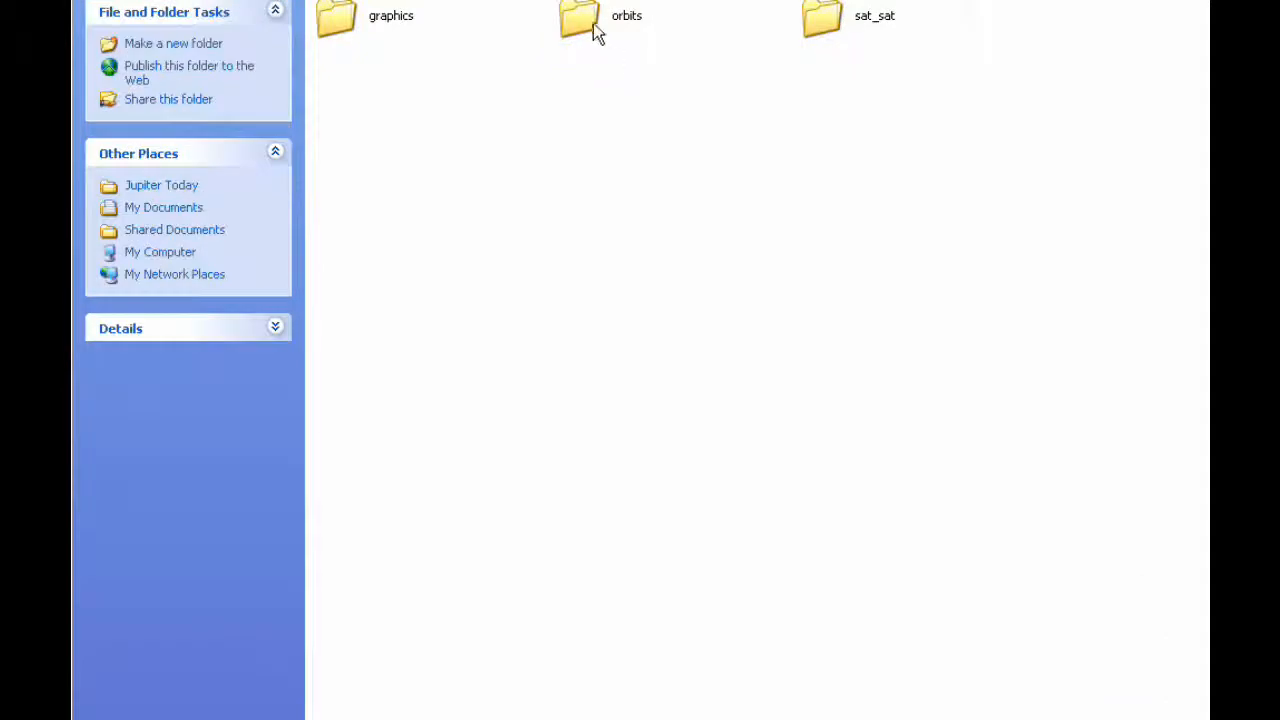
double_click(580, 20)
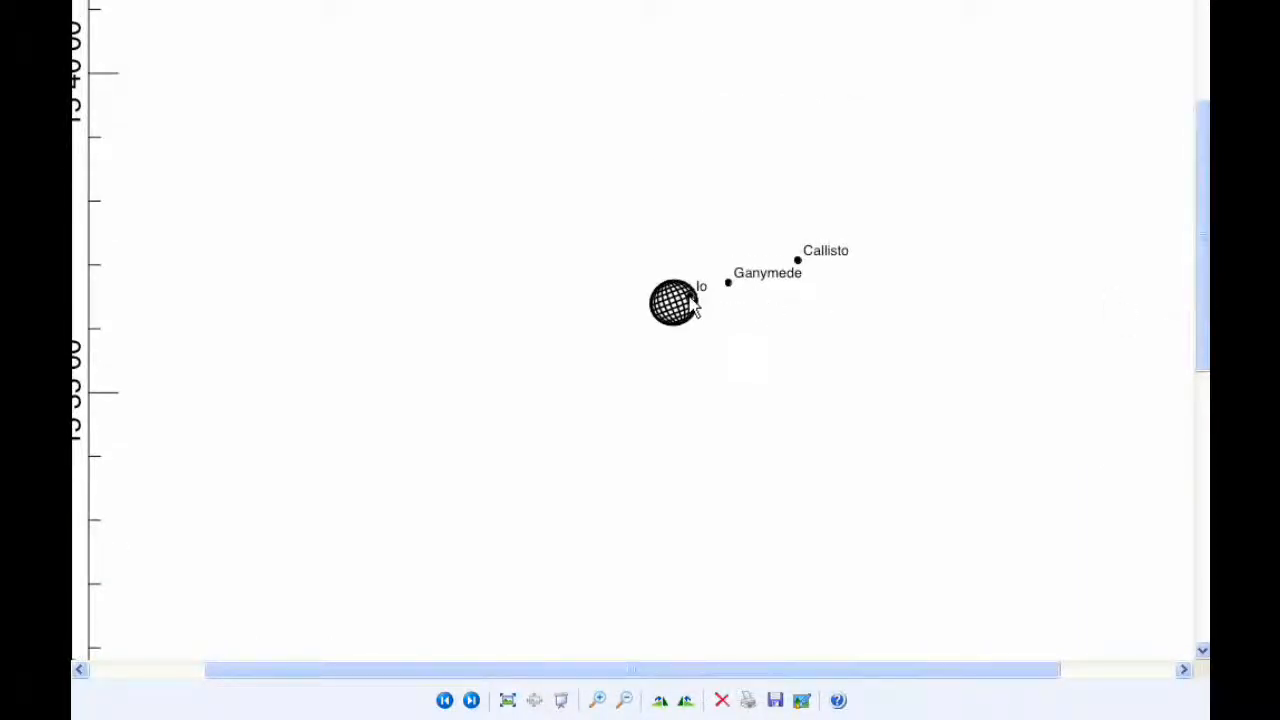
mouse_move(696, 308)
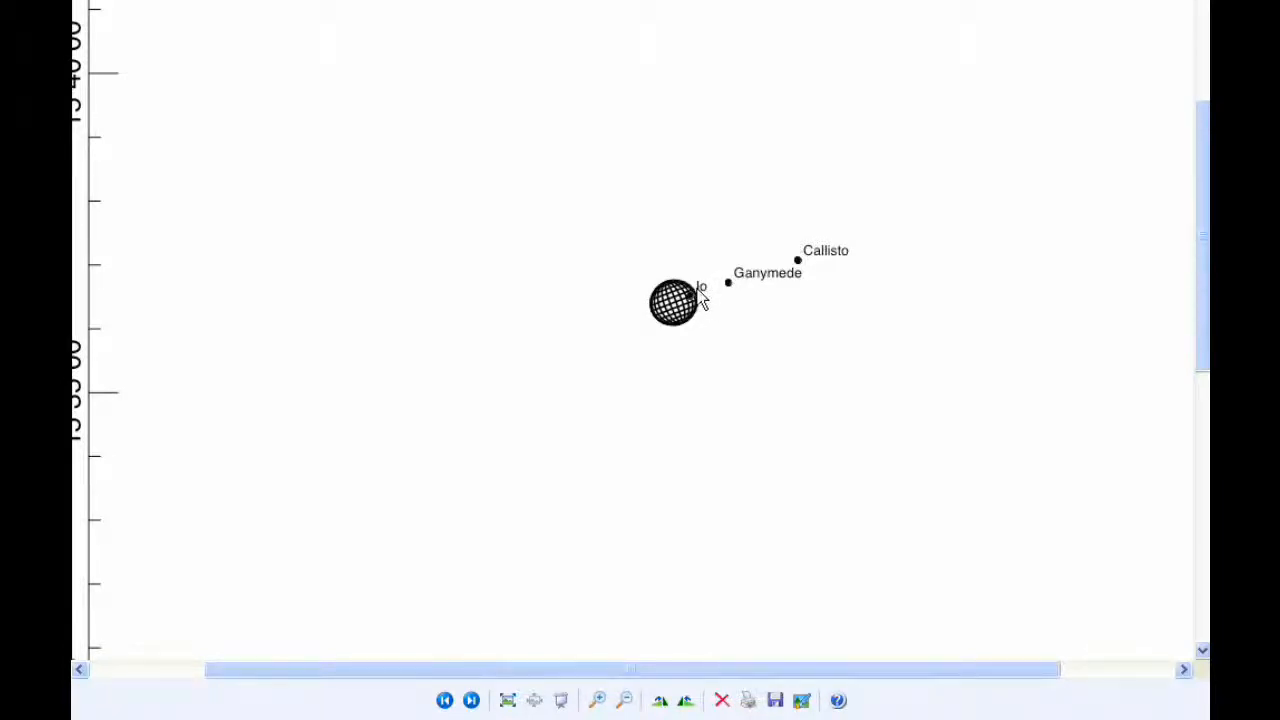
mouse_move(724, 292)
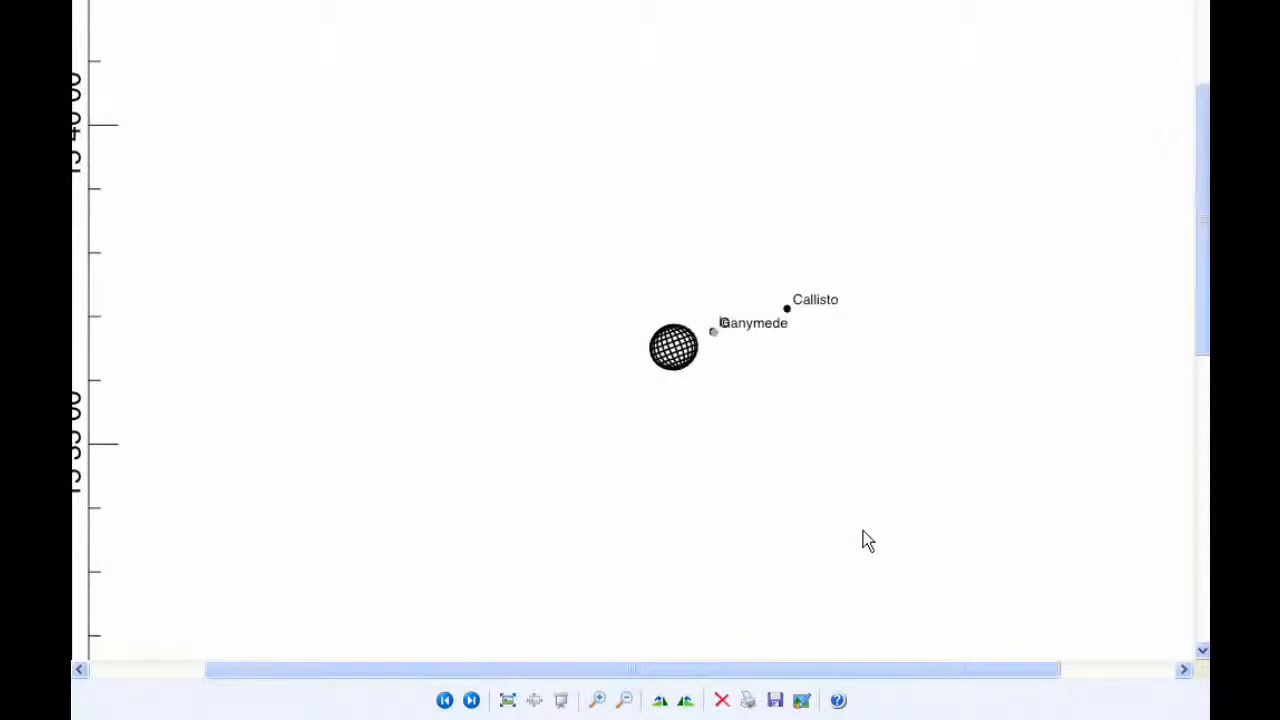
mouse_move(776, 504)
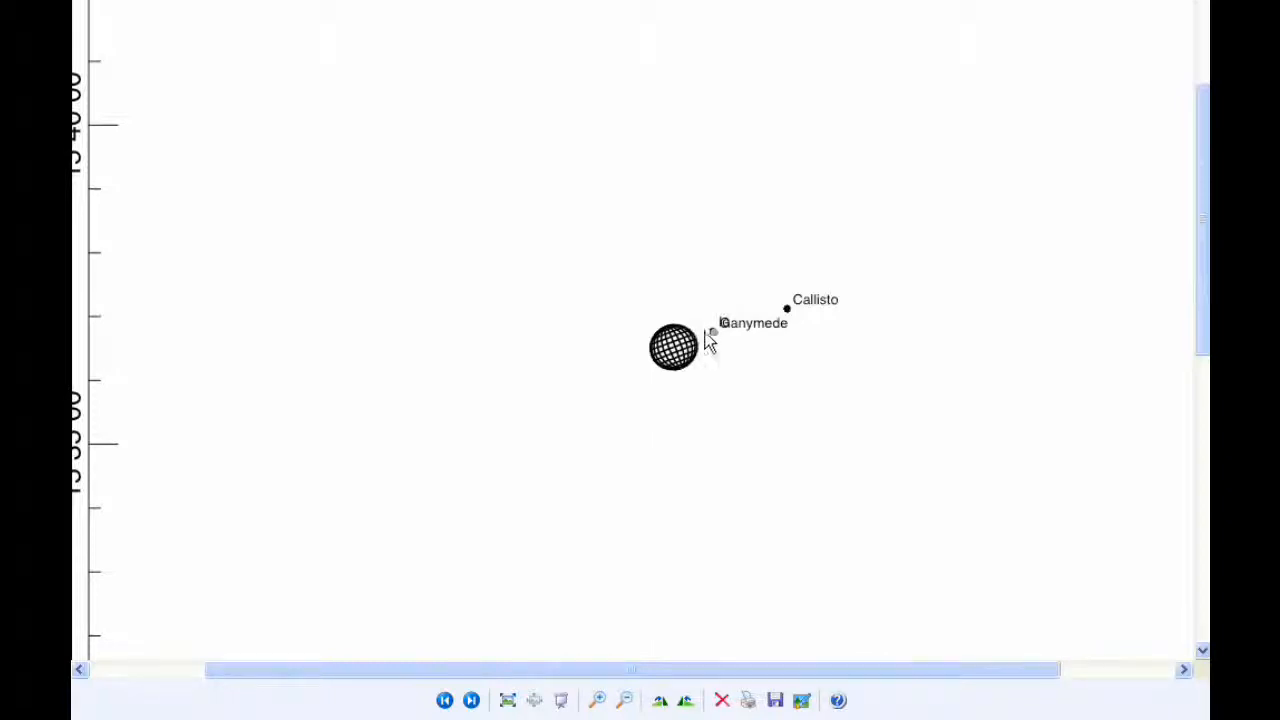
mouse_move(712, 352)
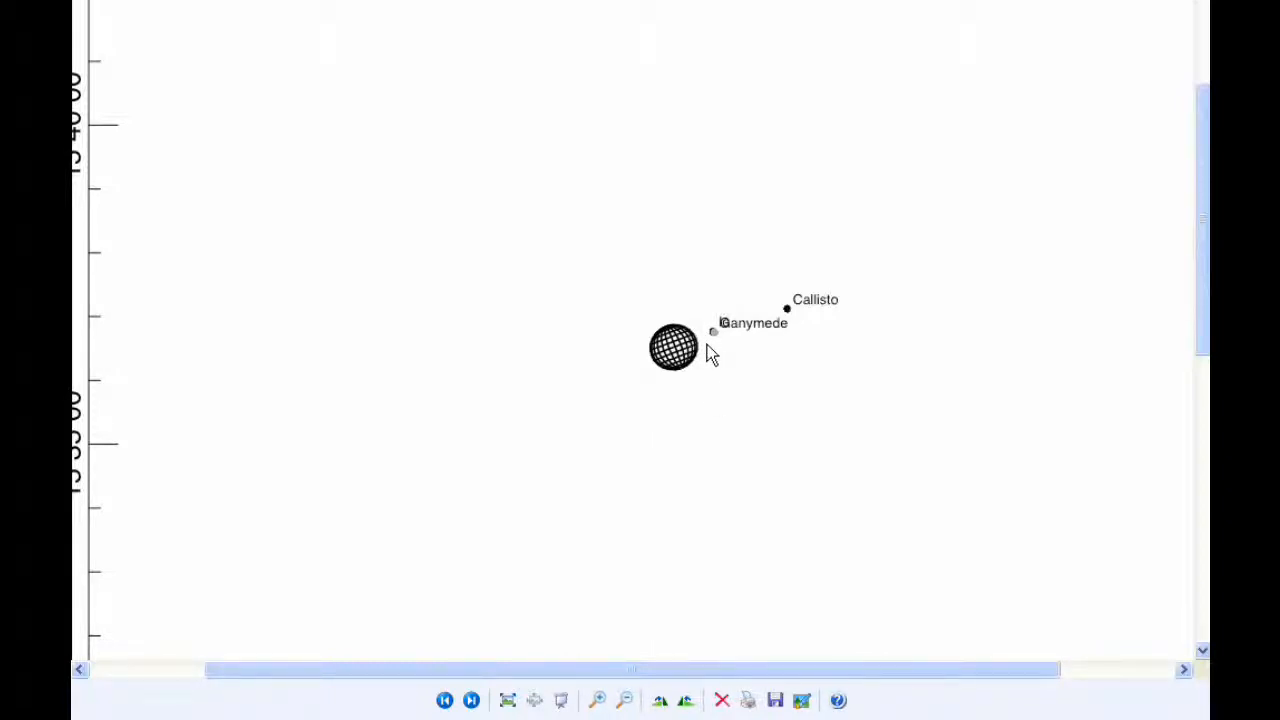
mouse_move(752, 404)
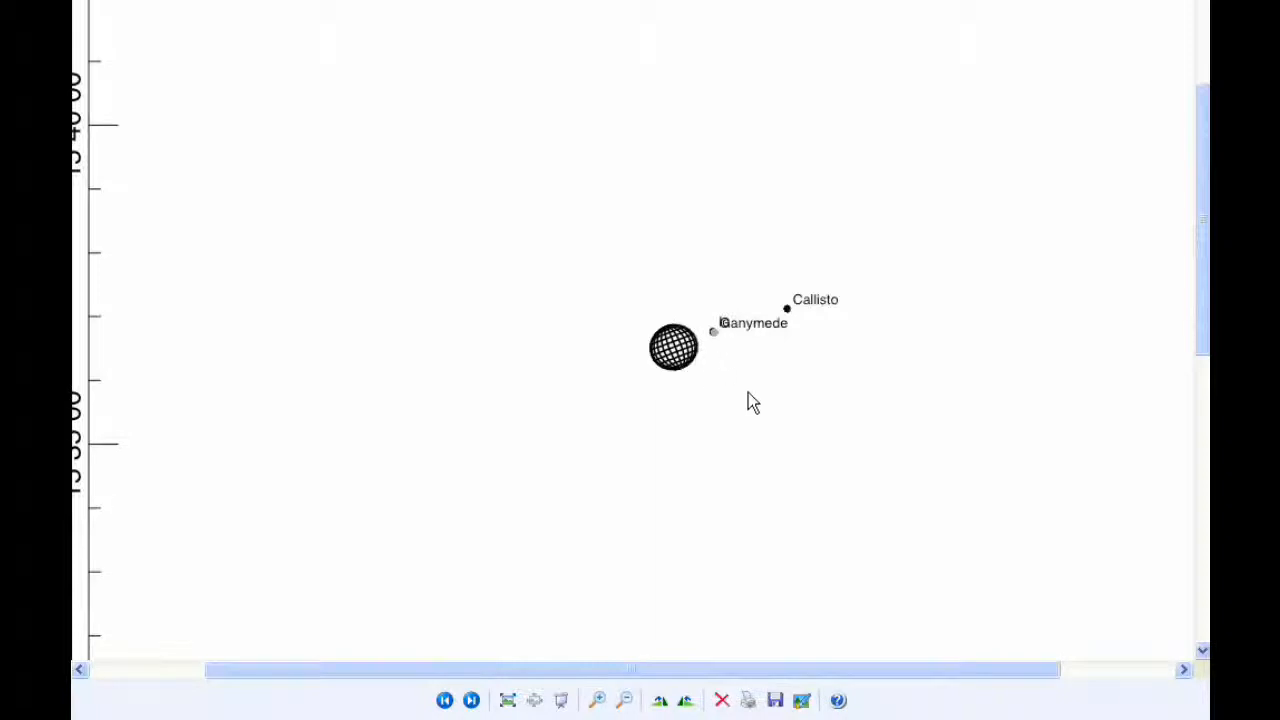
mouse_move(710, 352)
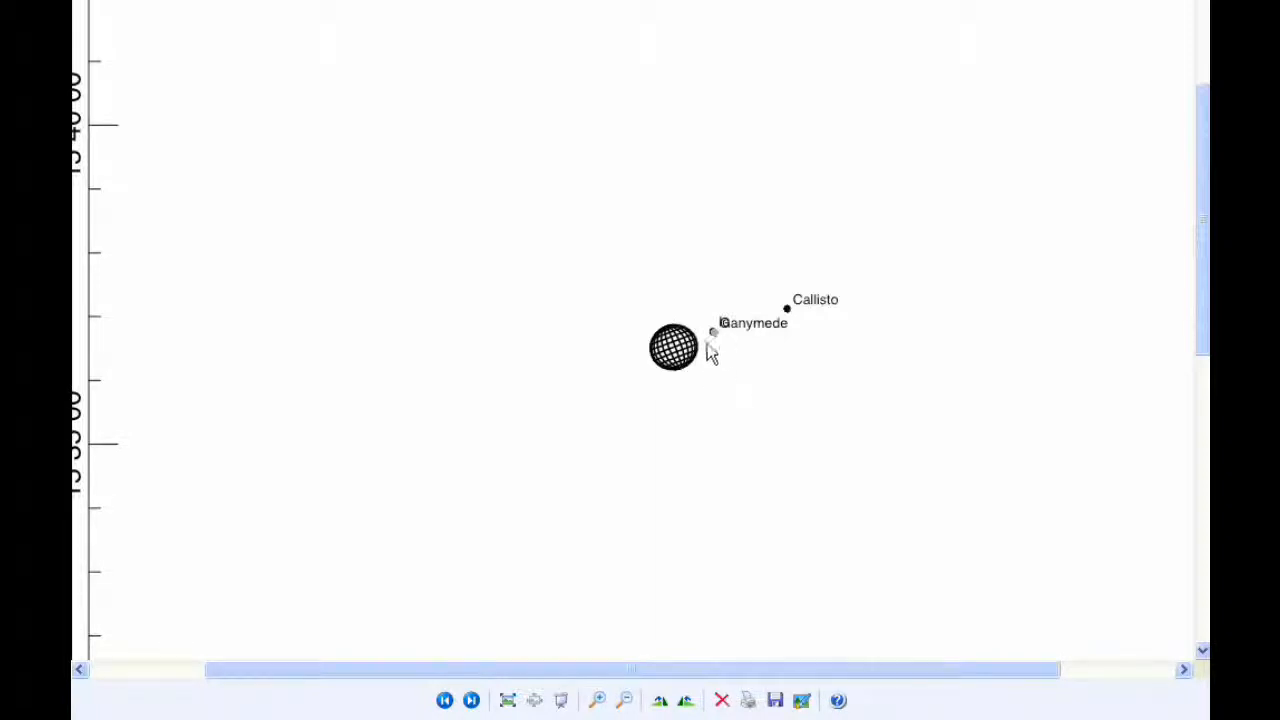
mouse_move(684, 442)
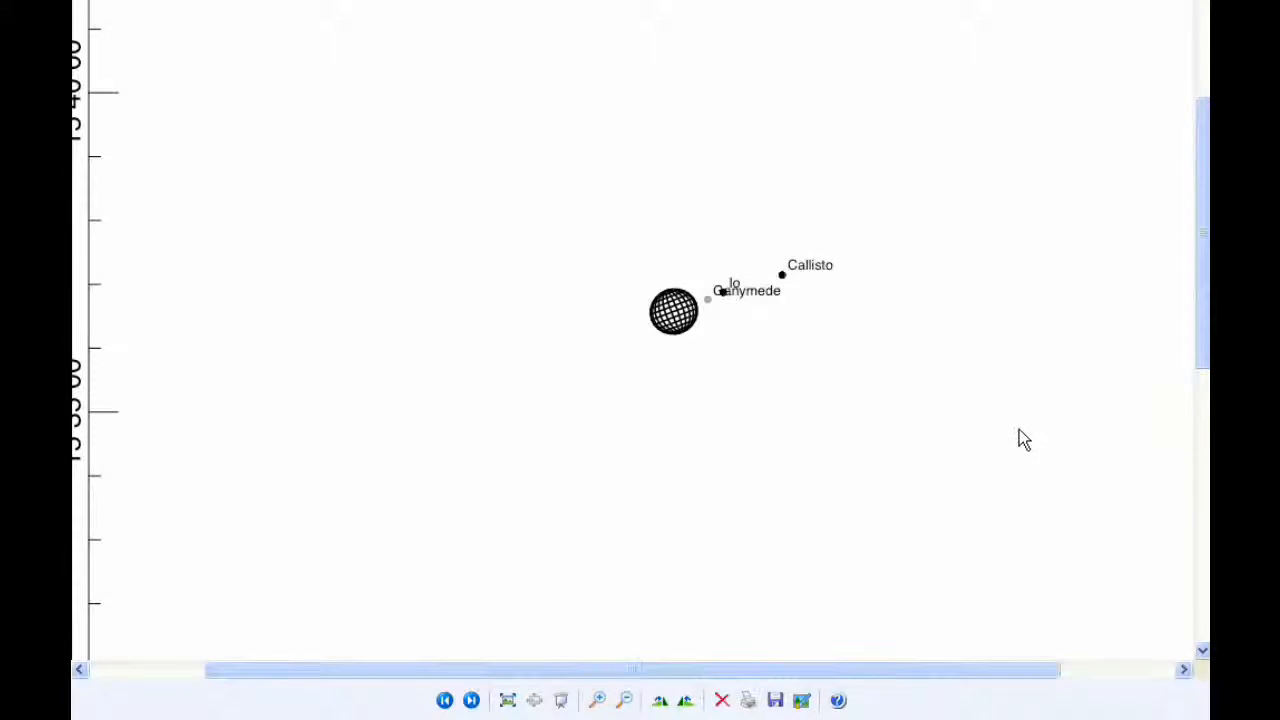
mouse_move(838, 388)
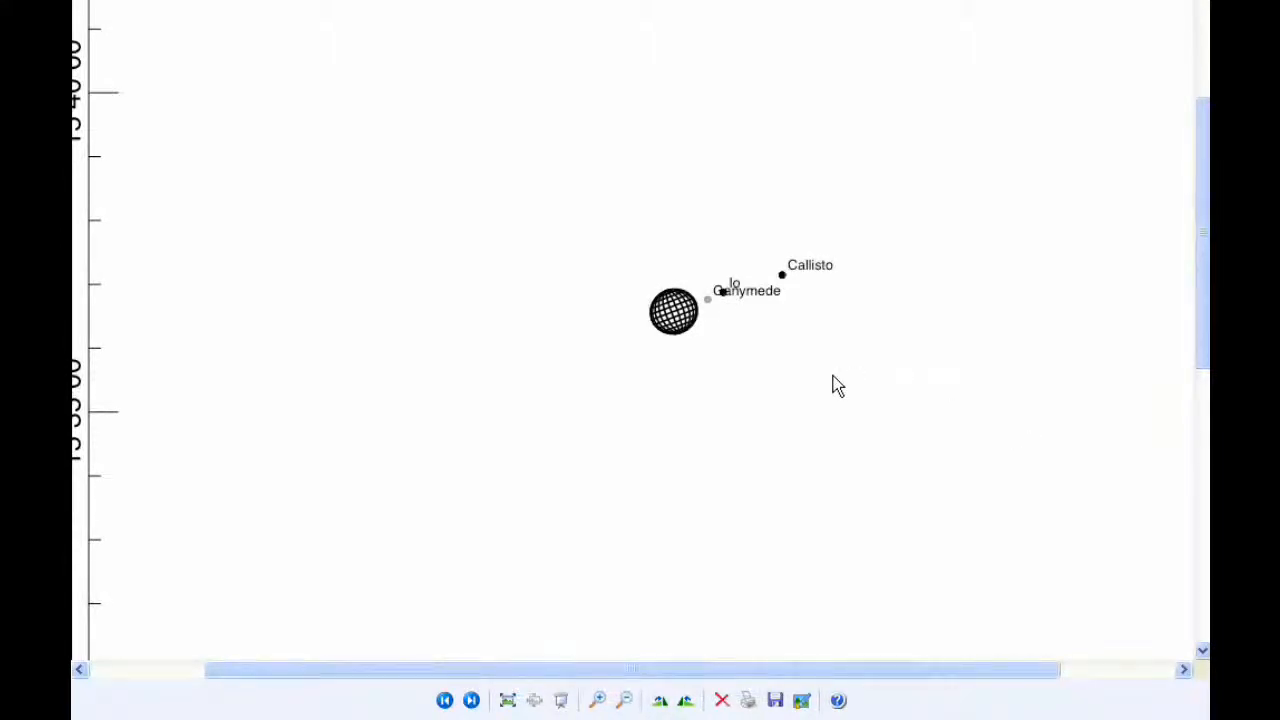
mouse_move(716, 310)
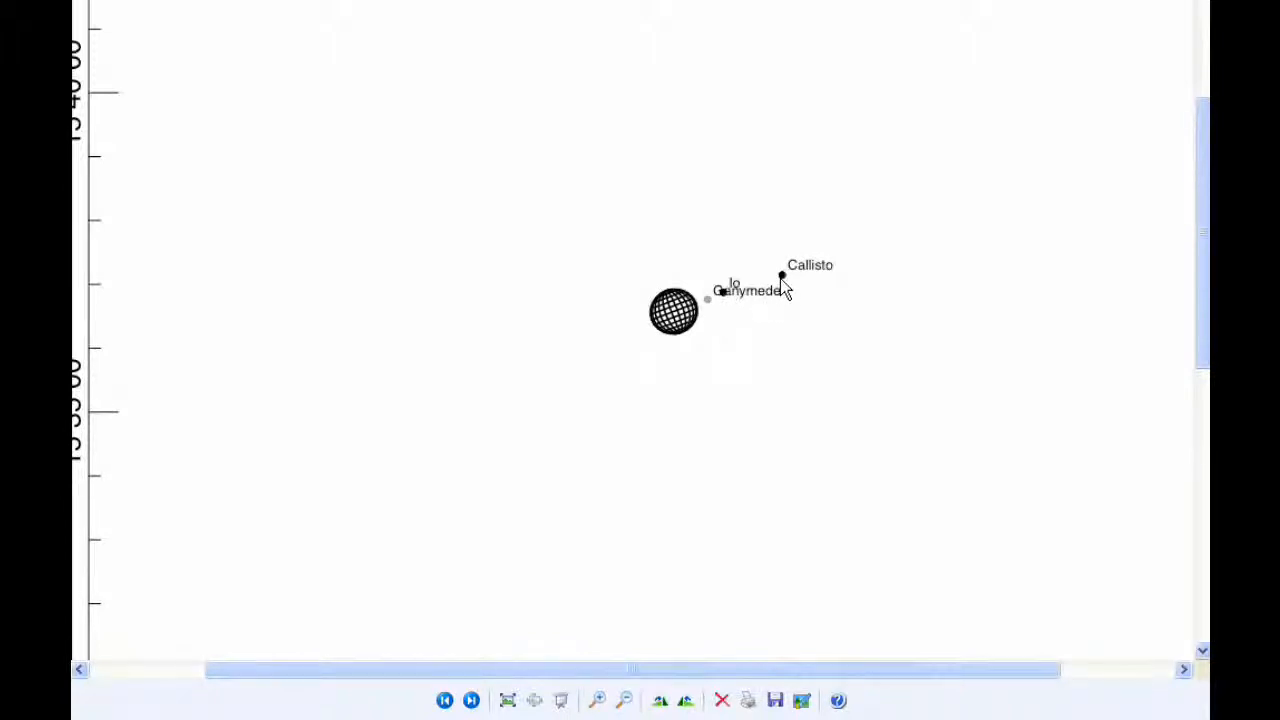
mouse_move(712, 308)
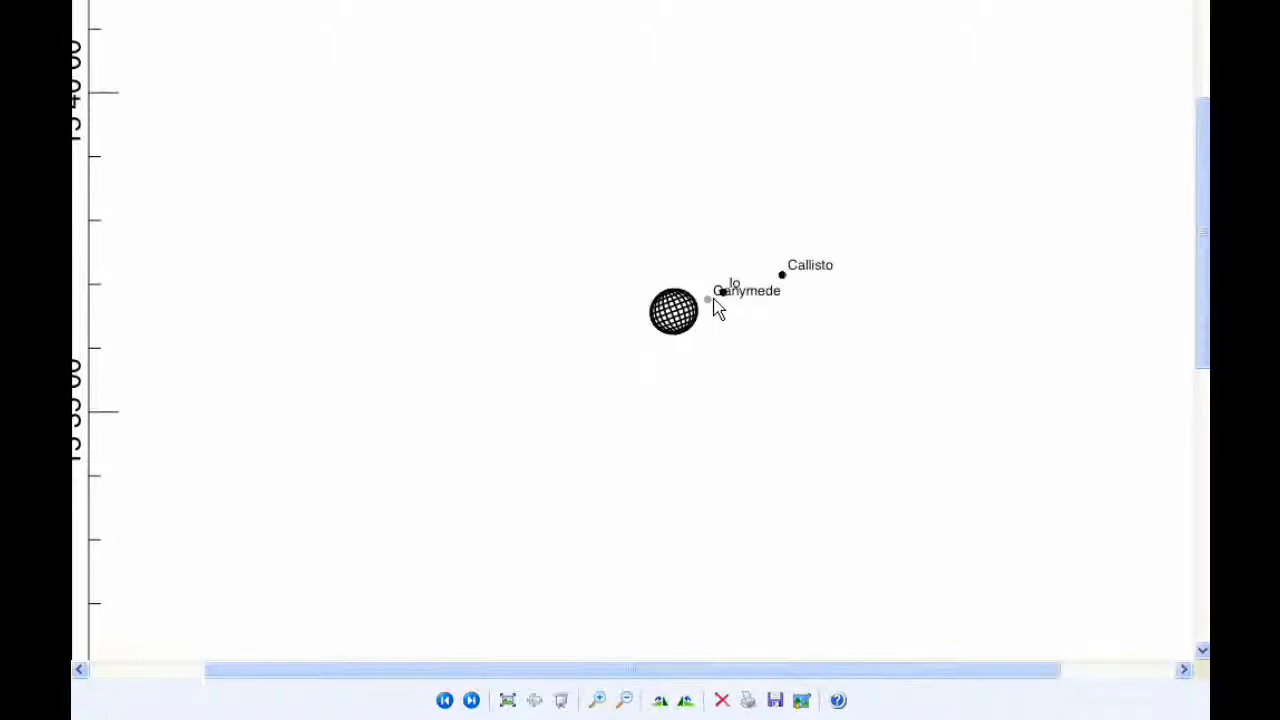
mouse_move(640, 418)
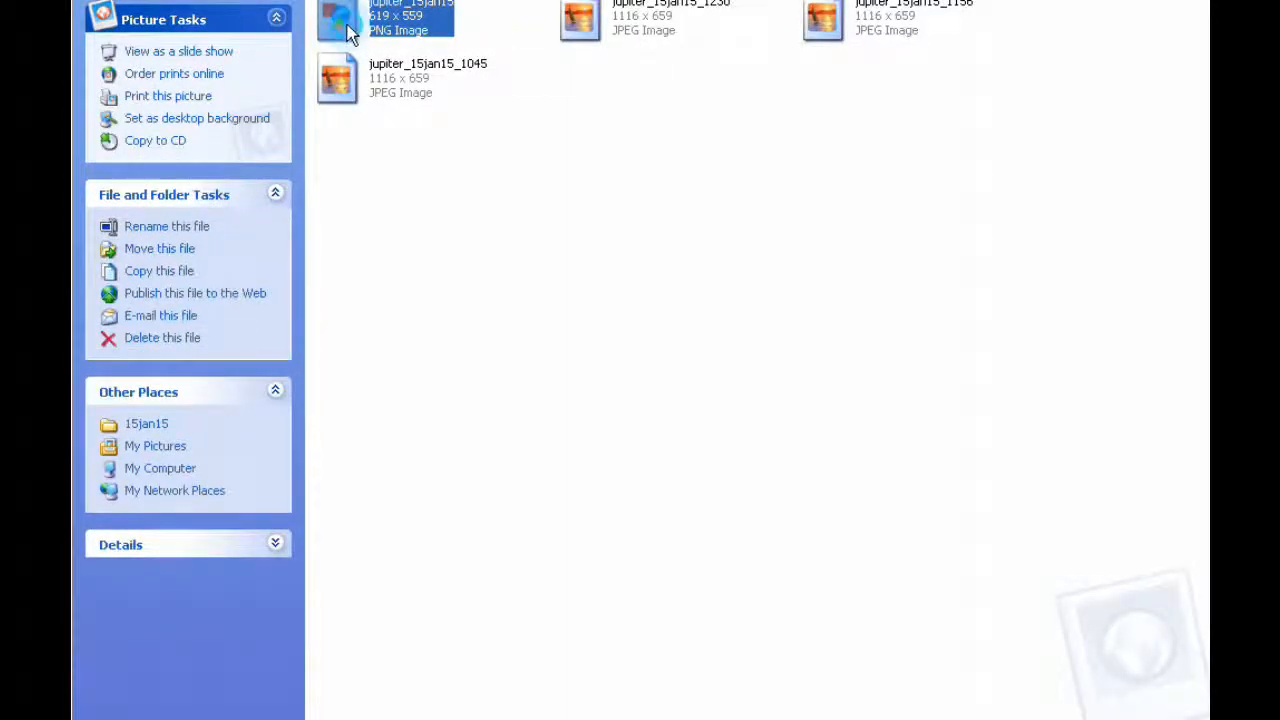
mouse_move(342, 44)
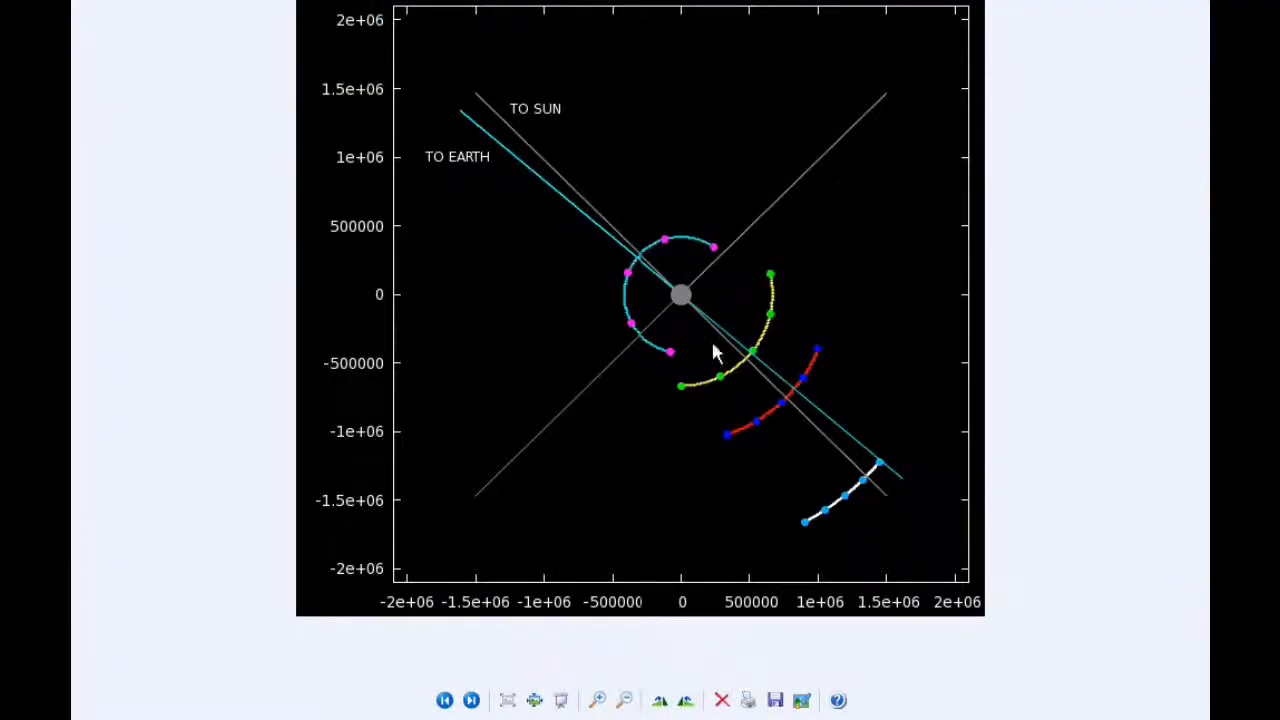
mouse_move(676, 244)
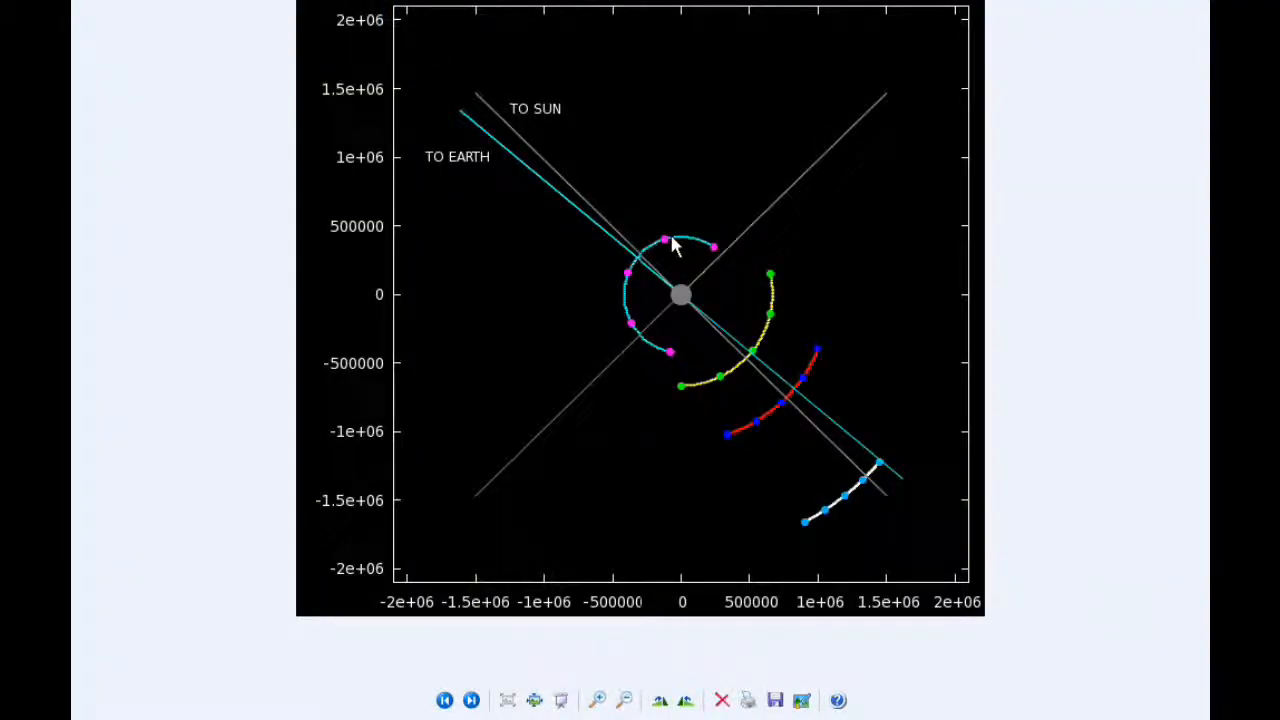
mouse_move(630, 280)
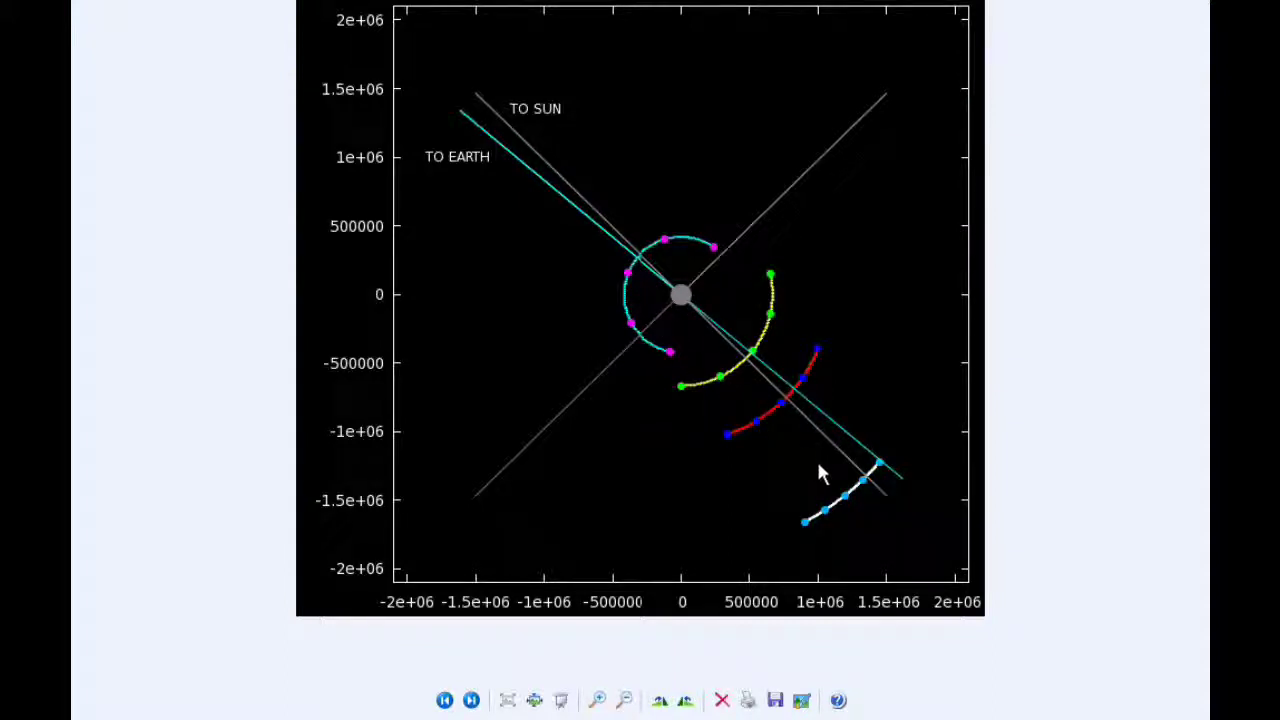
mouse_move(762, 396)
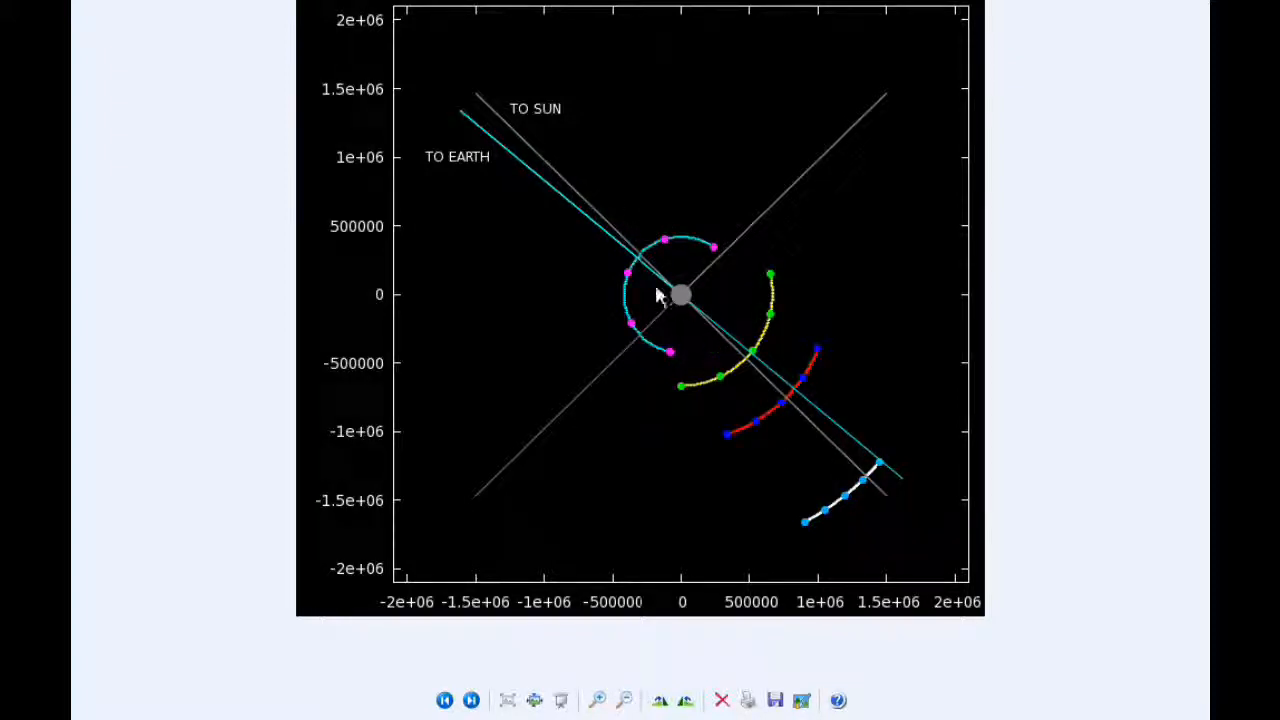
mouse_move(628, 288)
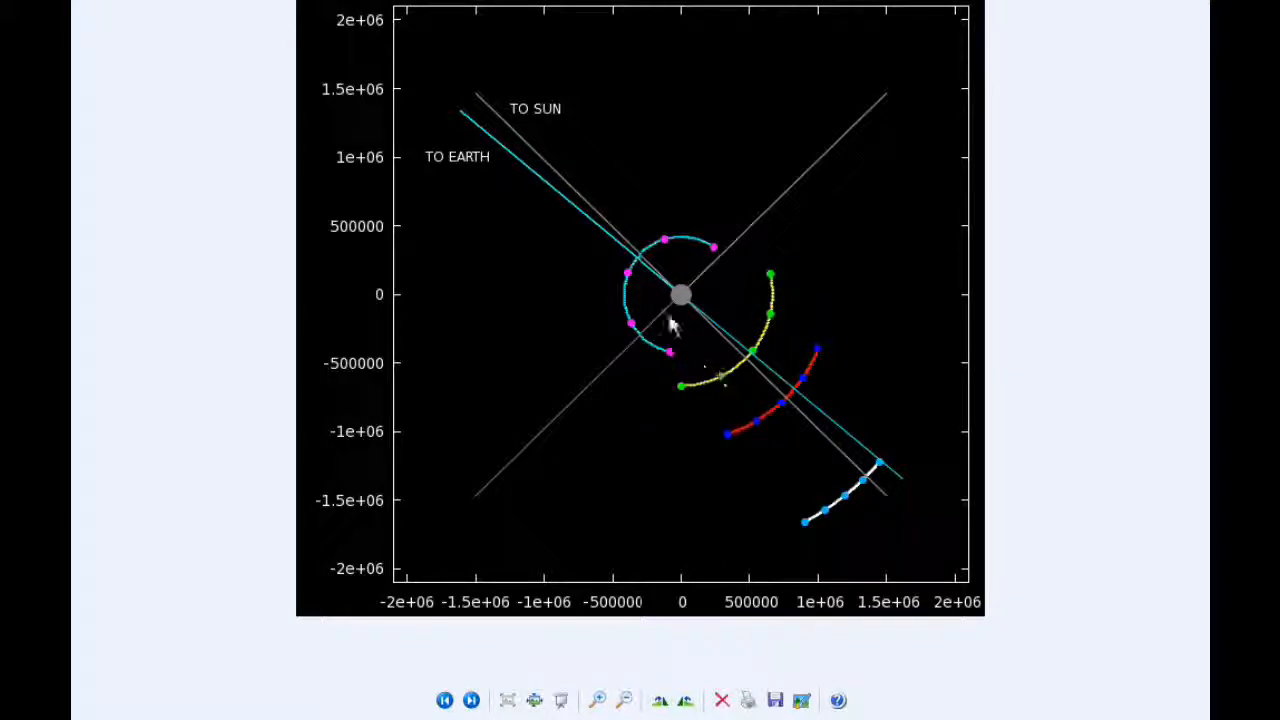
mouse_move(736, 390)
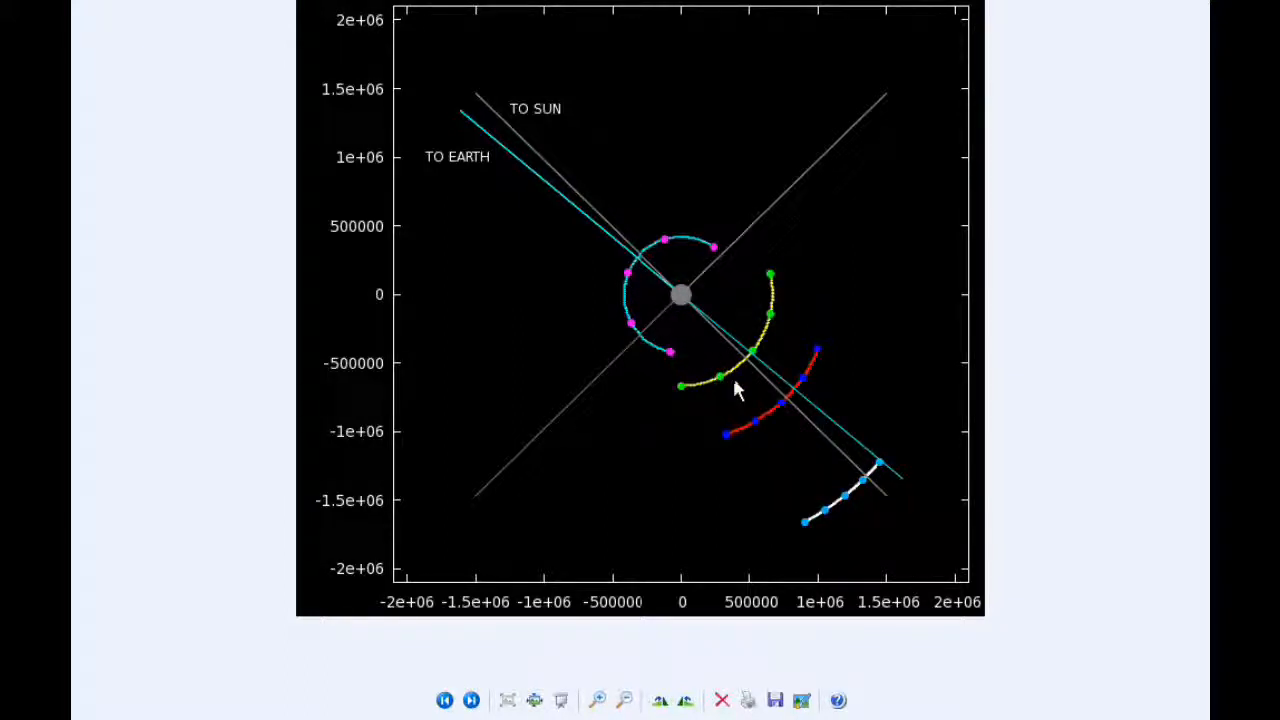
mouse_move(744, 400)
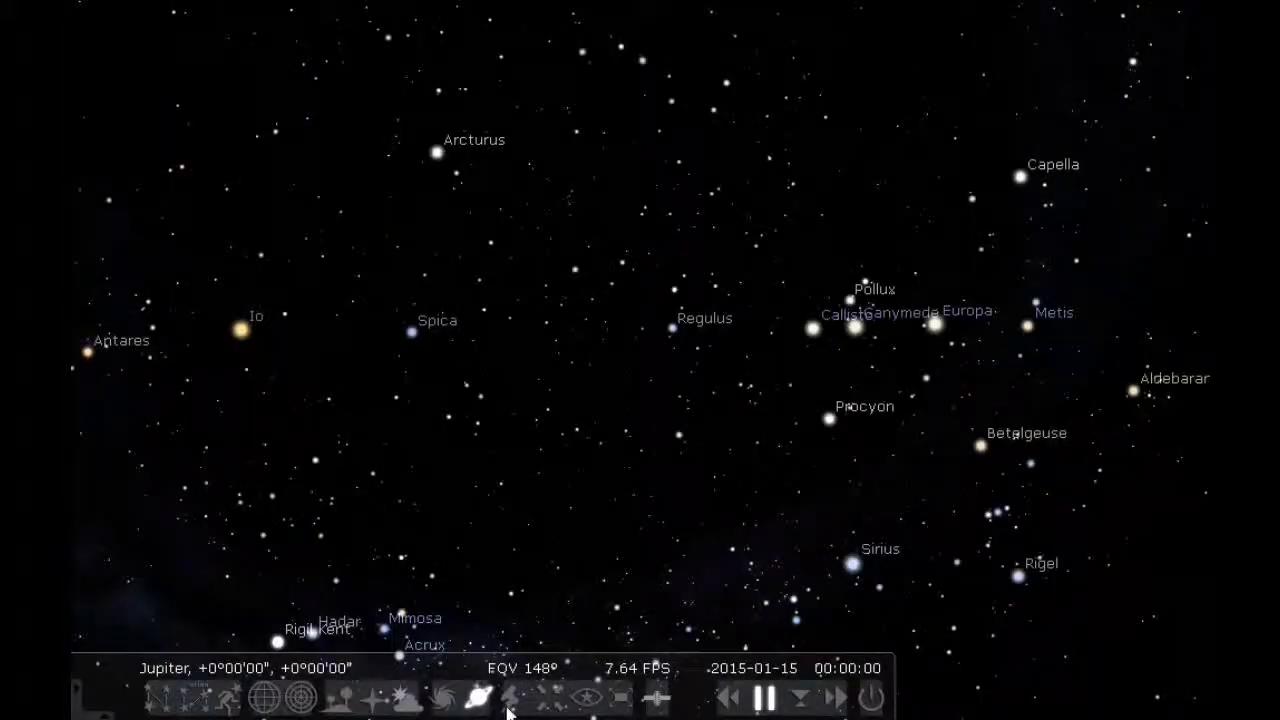
mouse_move(836, 698)
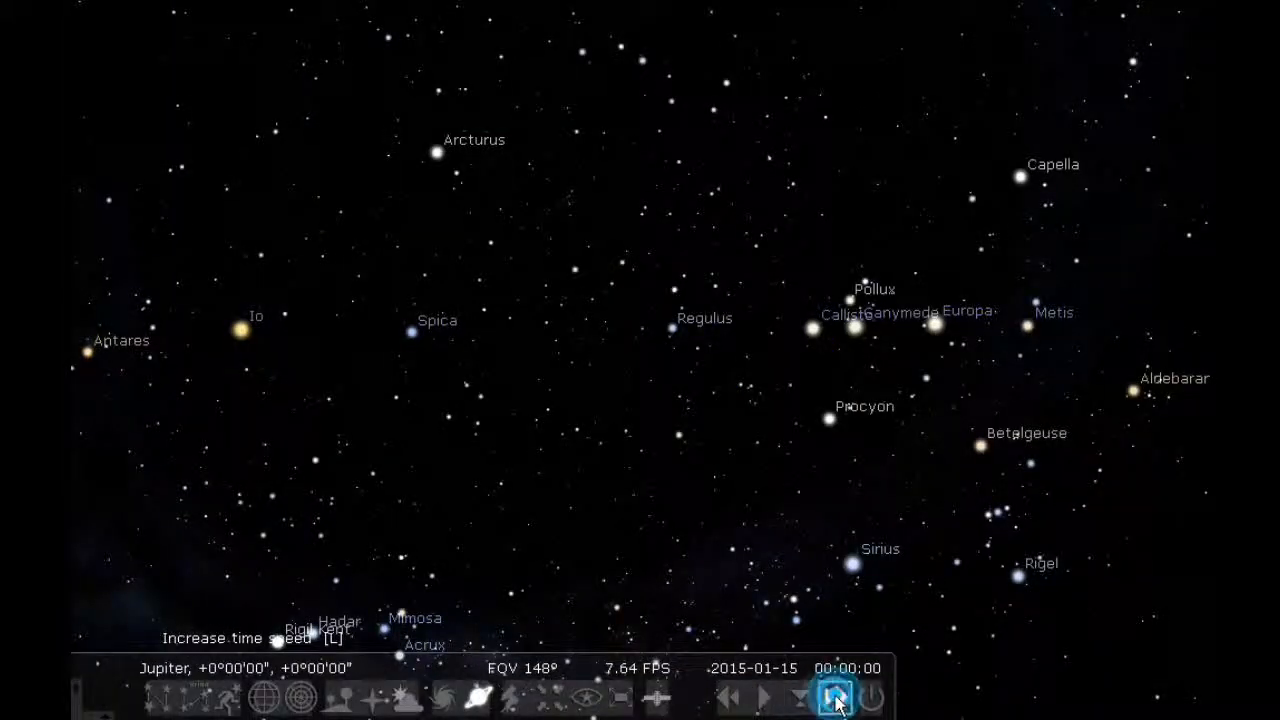
Step: Fast-forward the Jupiter sky from midnight to about 23:41 on 2015-01-15, then stop
click(832, 698)
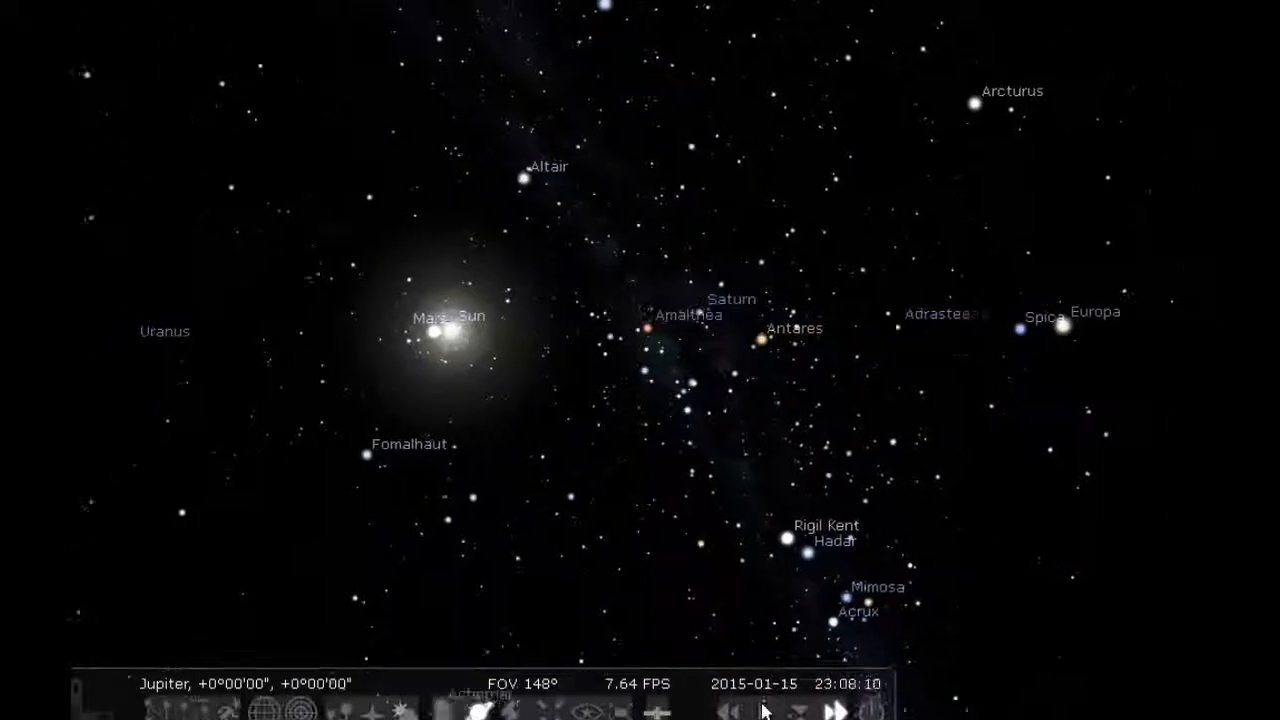
click(764, 696)
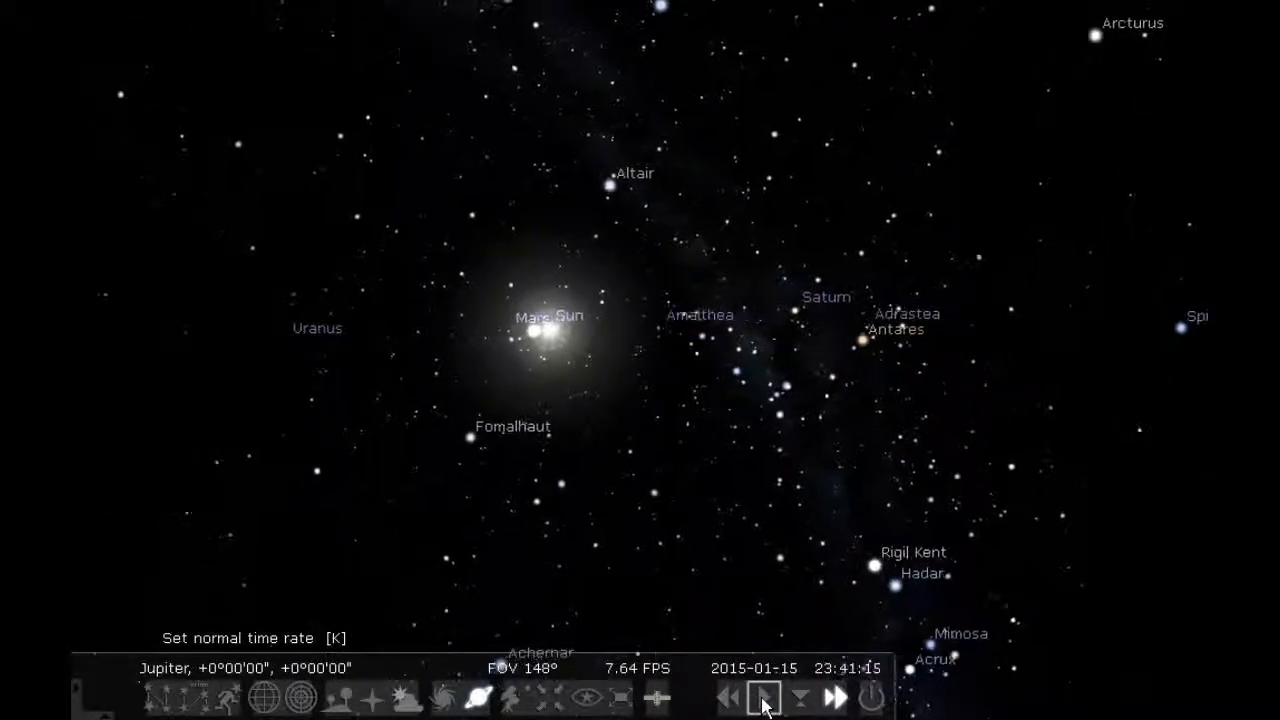
Step: Restore the Stellarium clock to its normal time rate
click(764, 696)
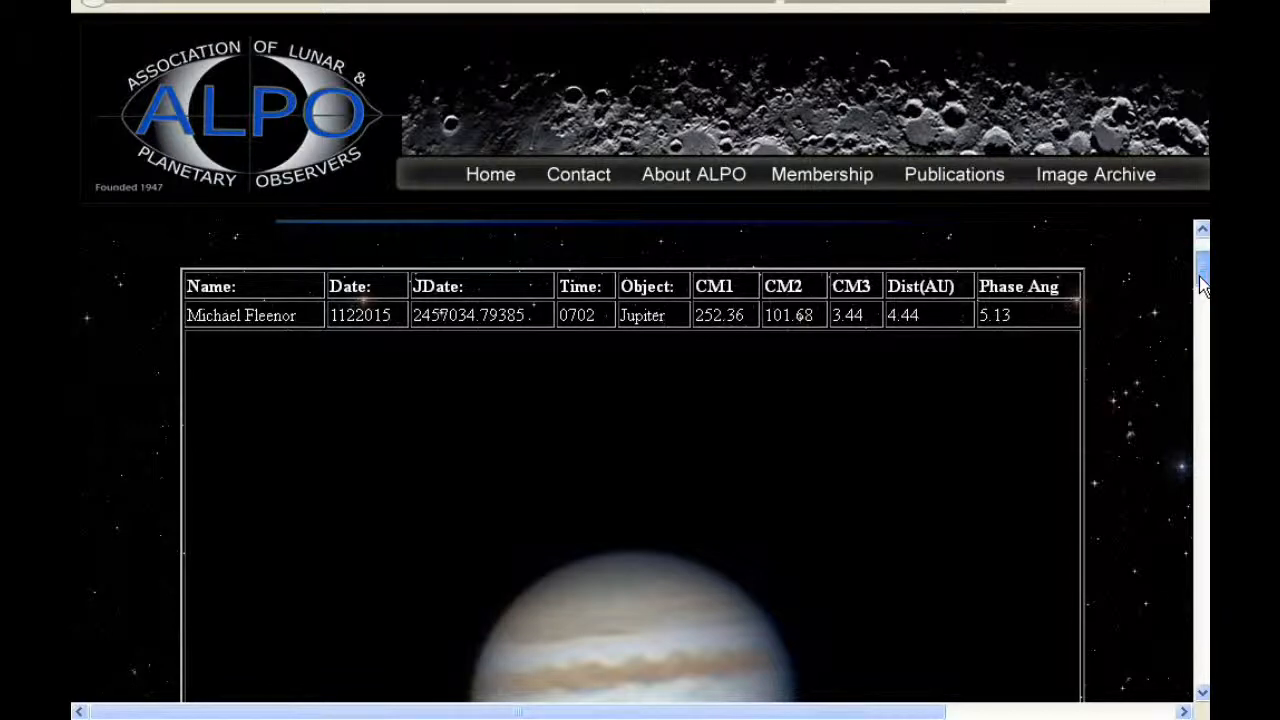
Step: Scroll the ALPO page down to the full Jupiter telescope image with its cloud bands
scroll(down, 3)
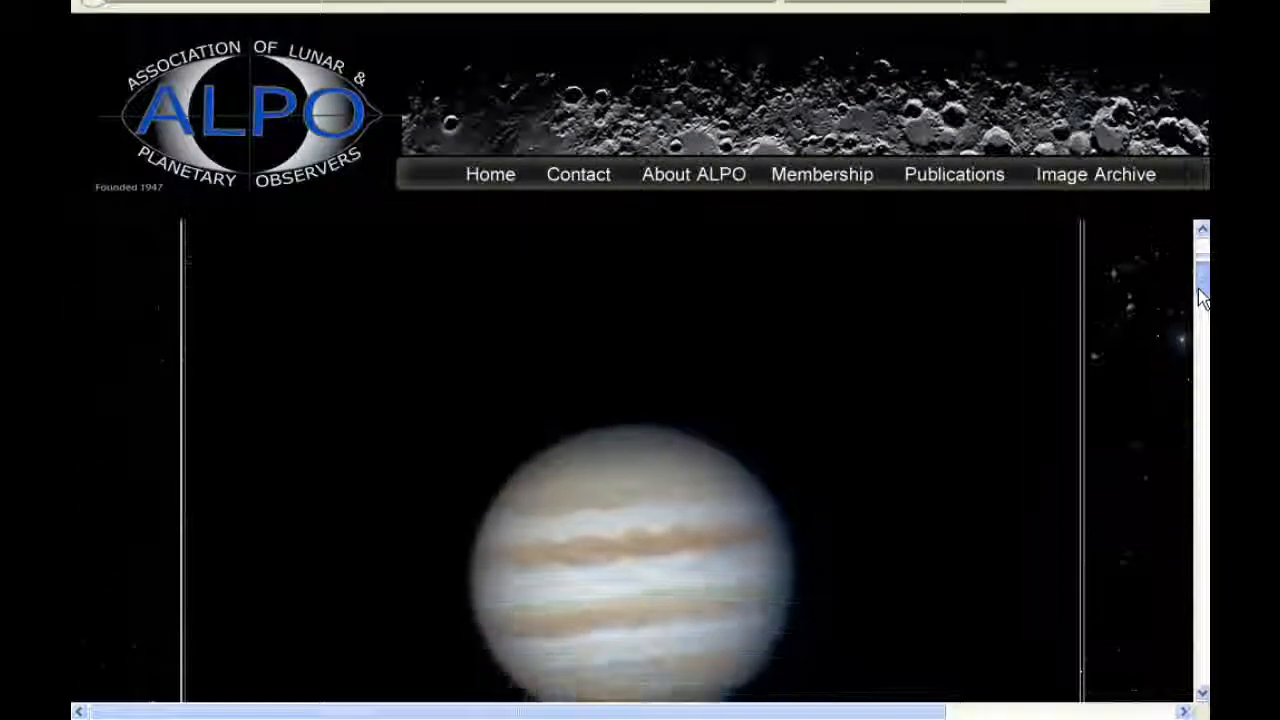
scroll(down, 3)
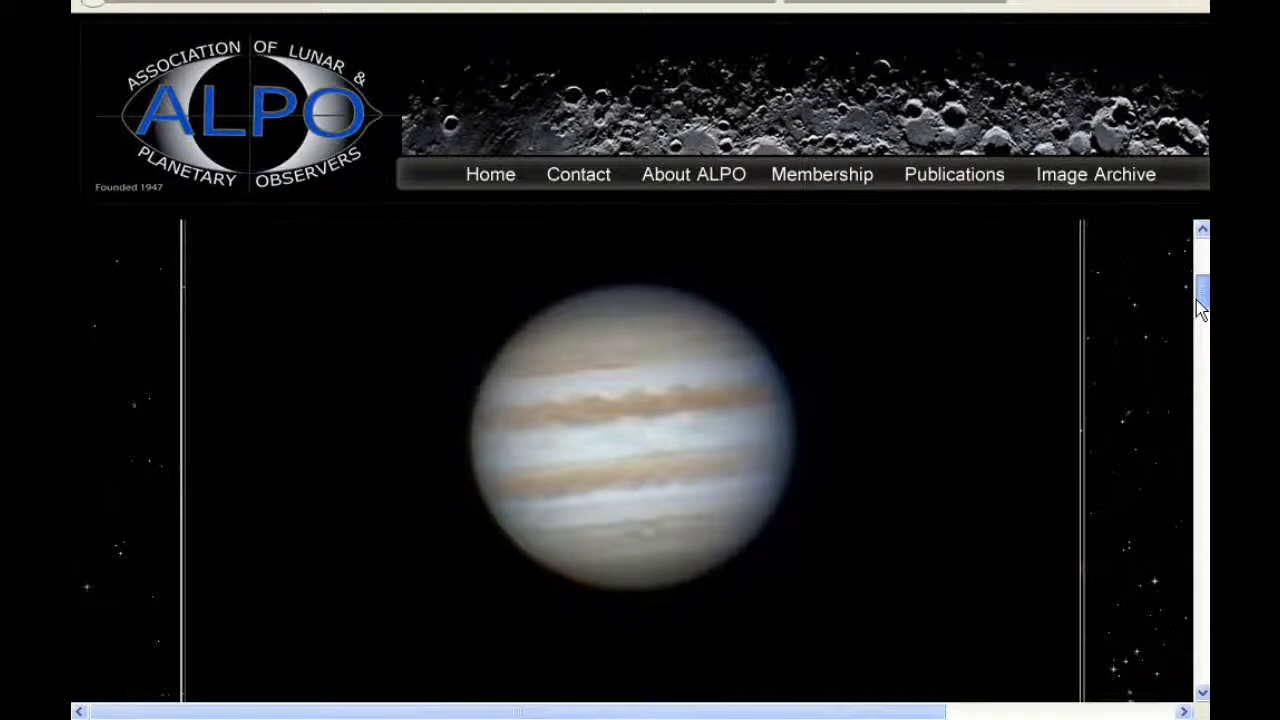
mouse_move(744, 360)
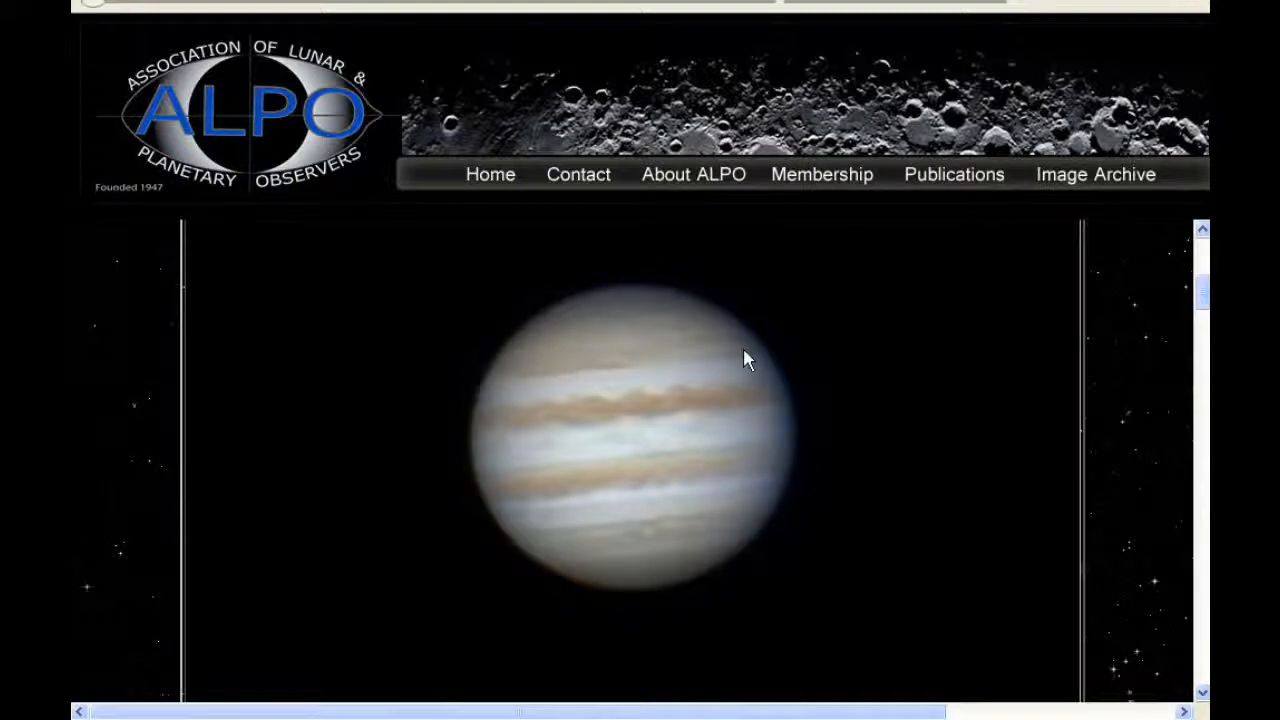
mouse_move(604, 400)
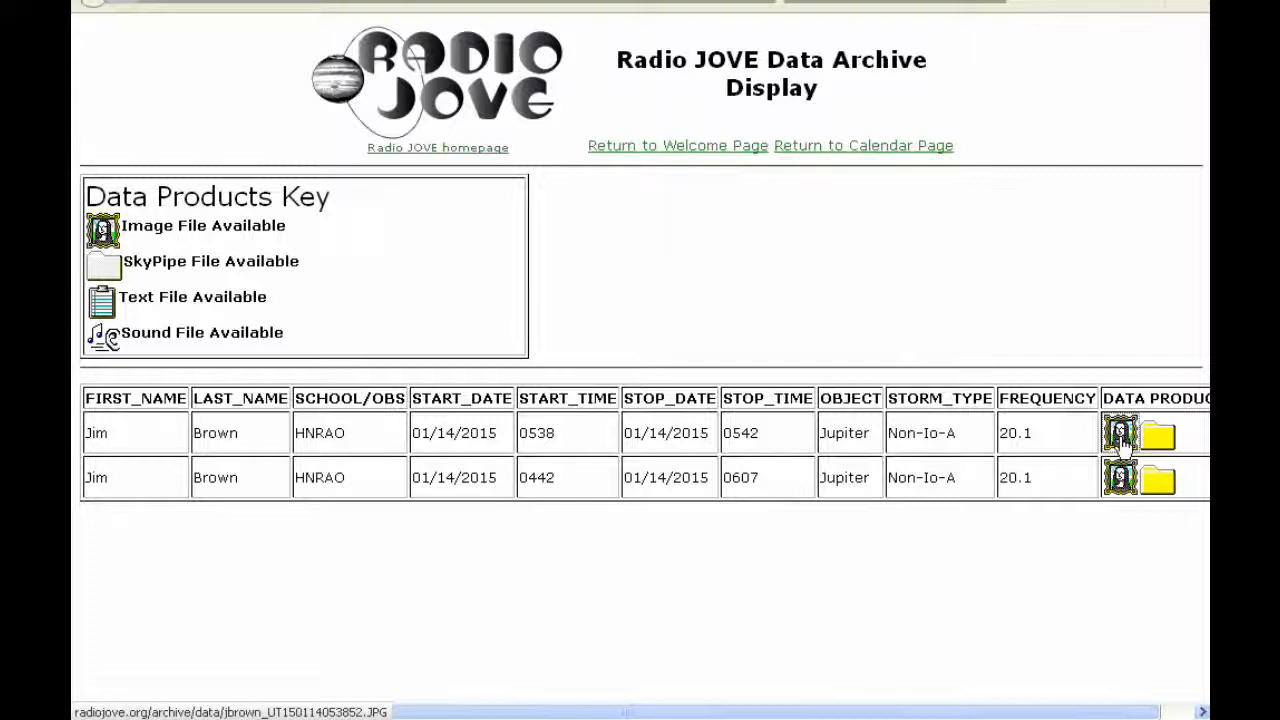
click(1120, 432)
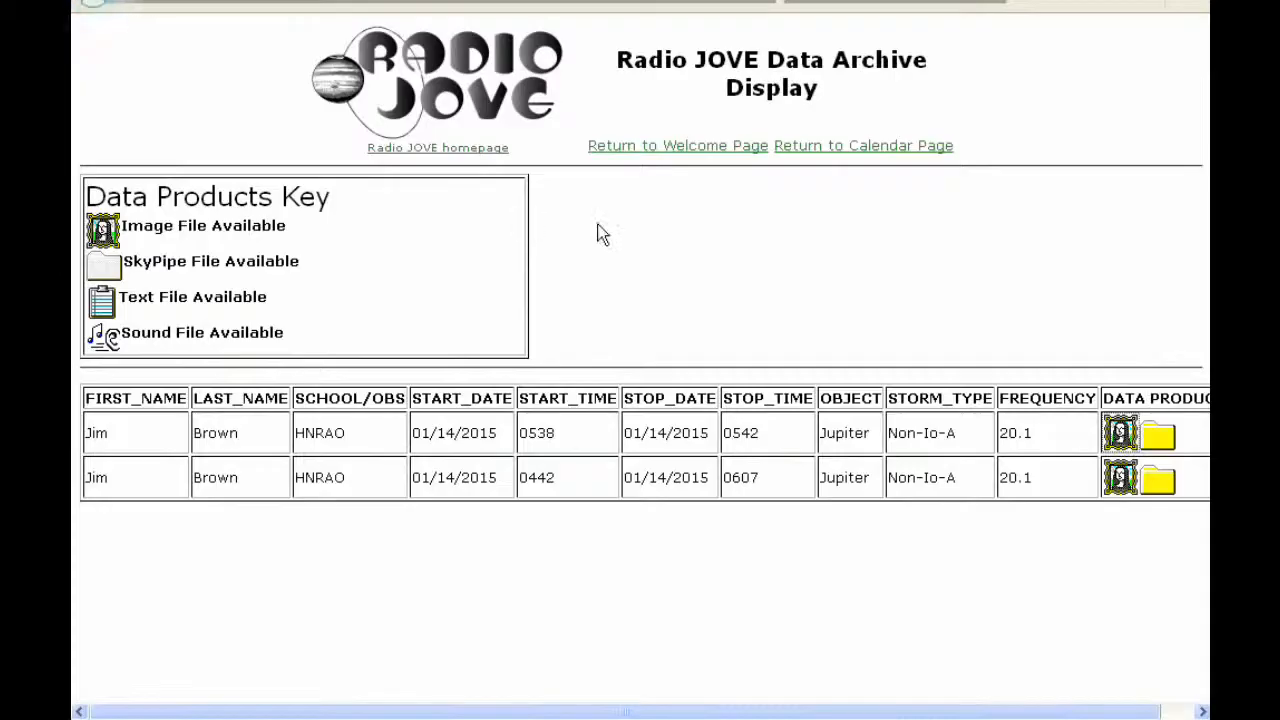
click(1120, 432)
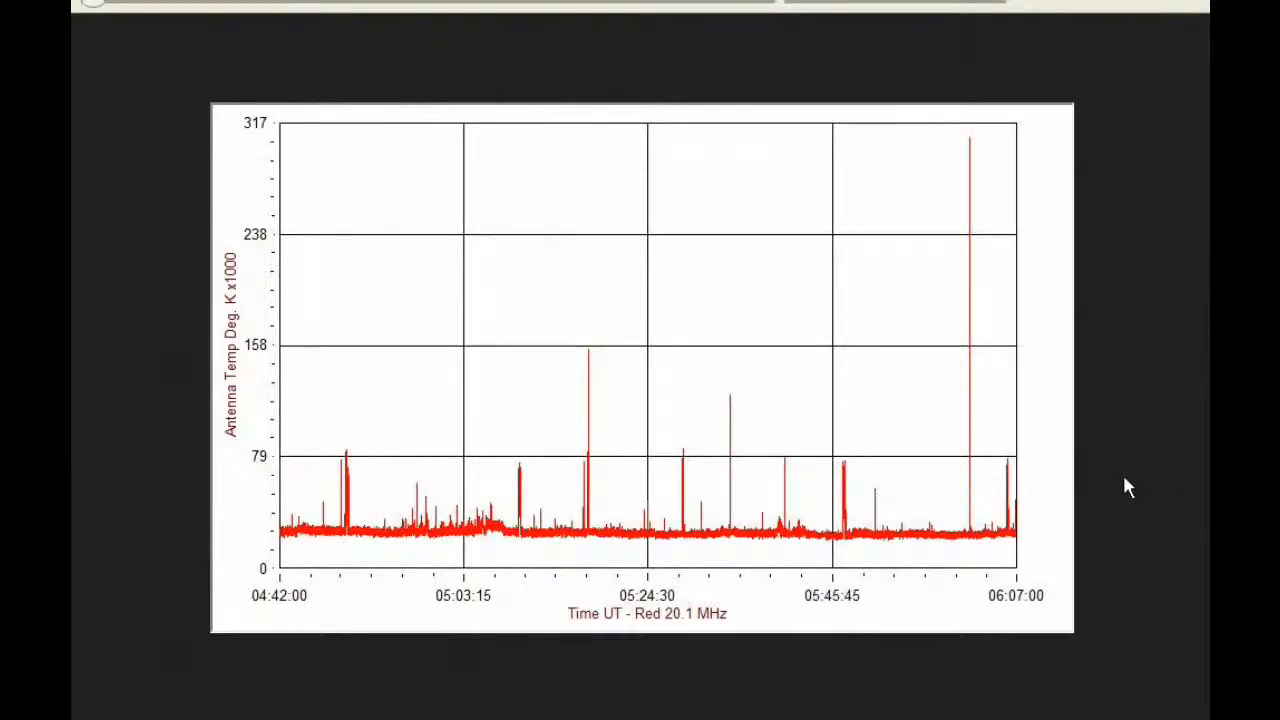
mouse_move(90, 4)
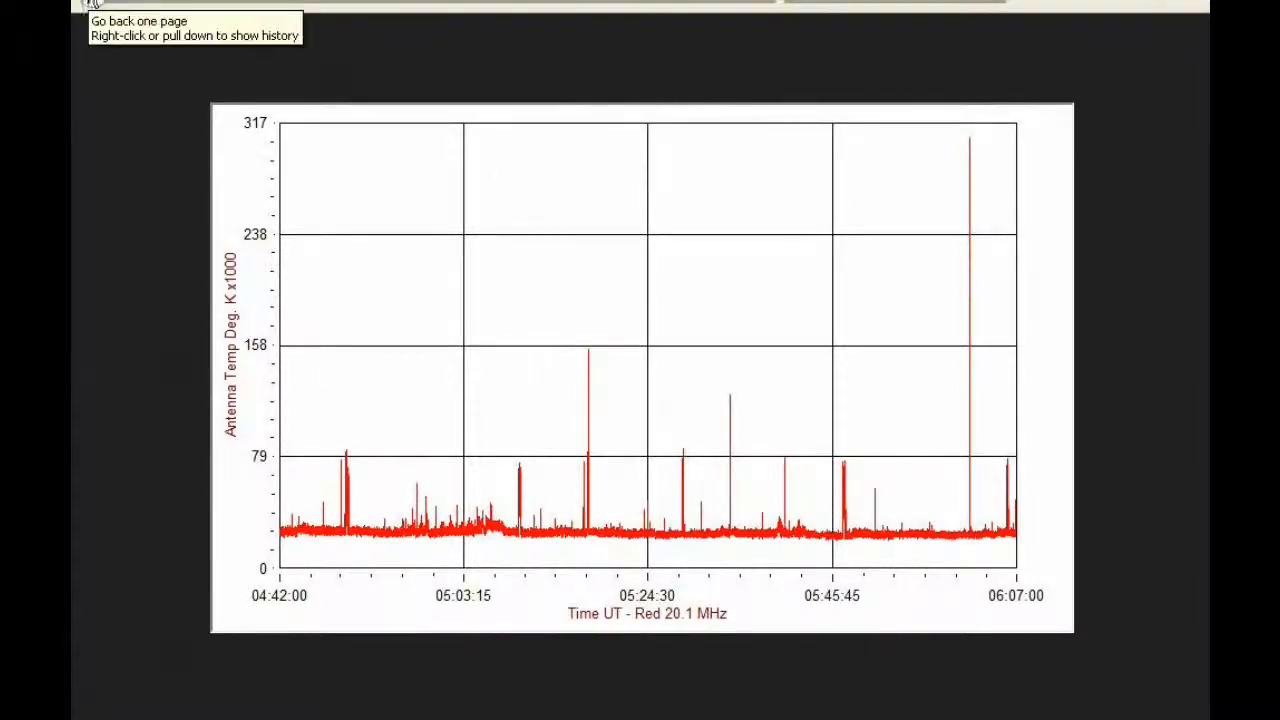
click(92, 4)
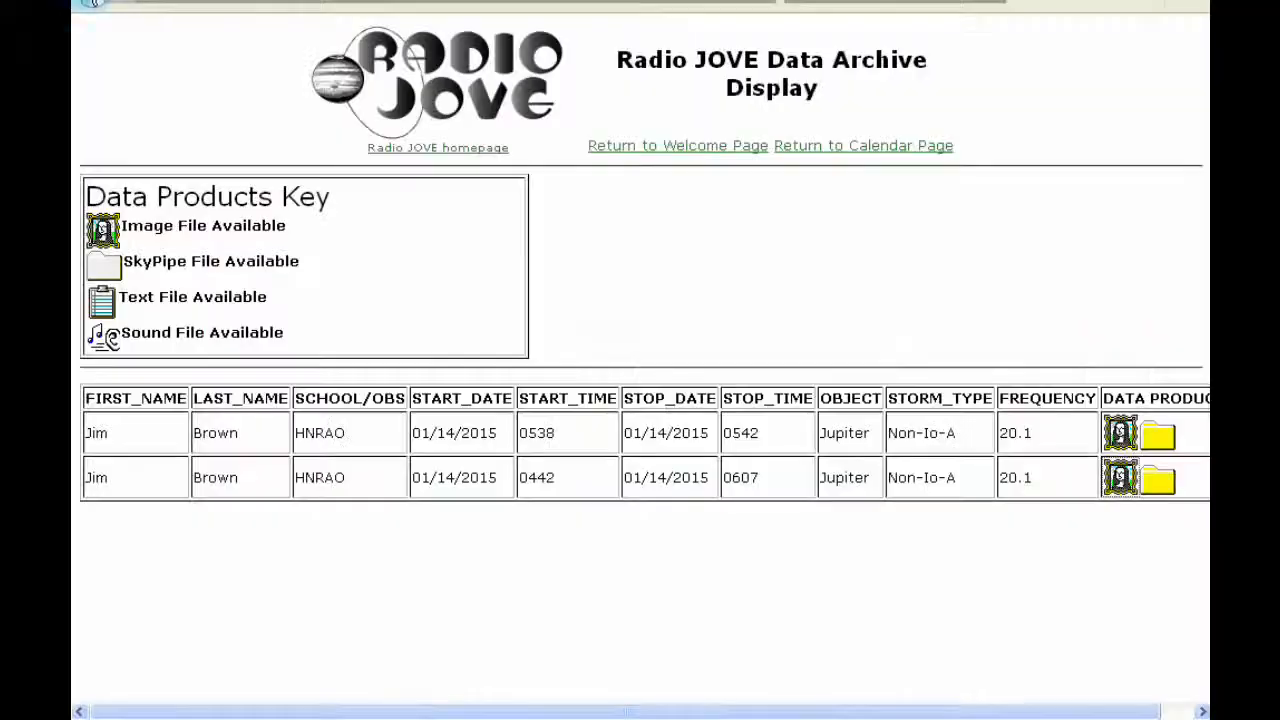